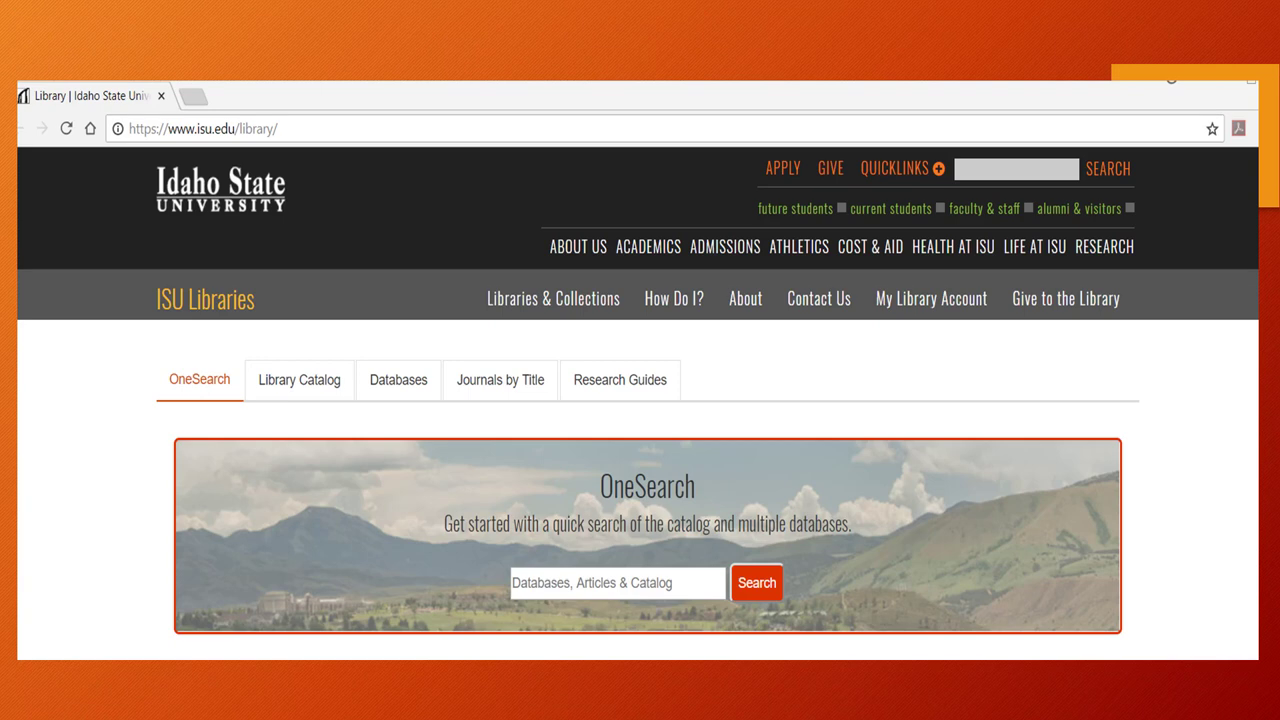
# Step: Run a OneSearch for 'Chocolate and anxiety' across the library's databases and articles
pyautogui.click(756, 582)
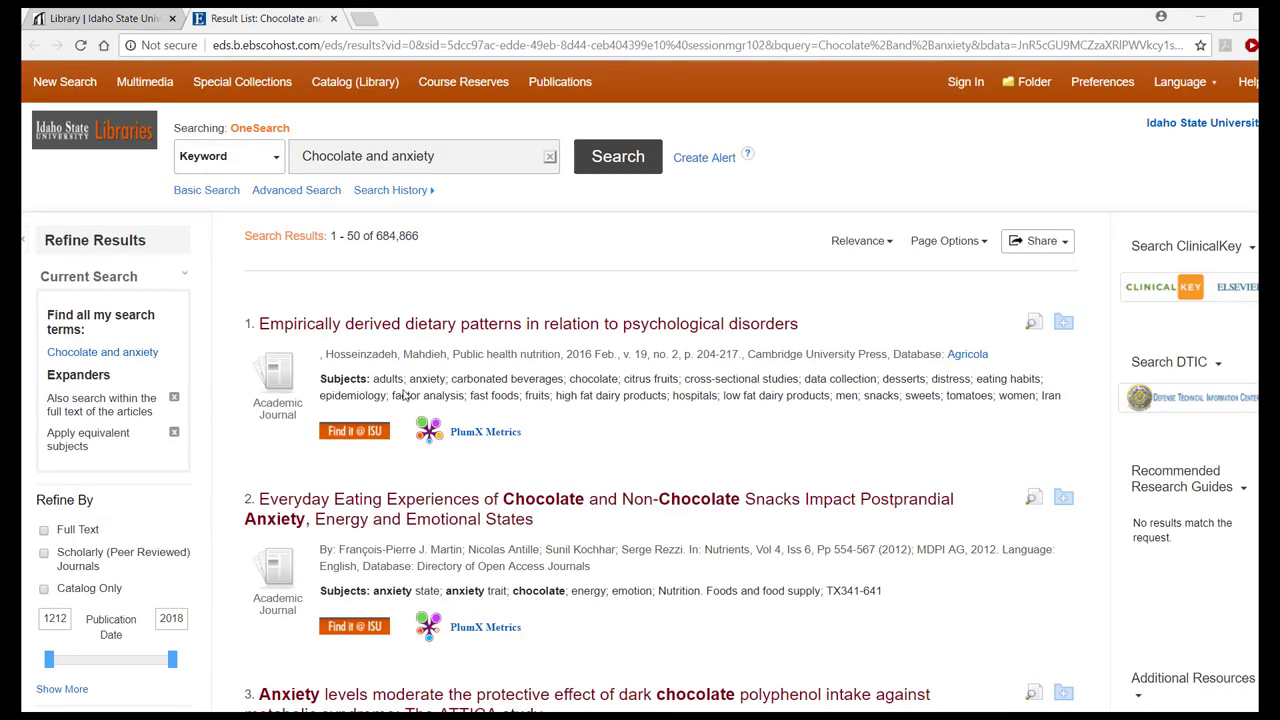
# Step: Scroll down the results to reach result 4, the dark chocolate and trainee nurses study
pyautogui.scroll(-3)
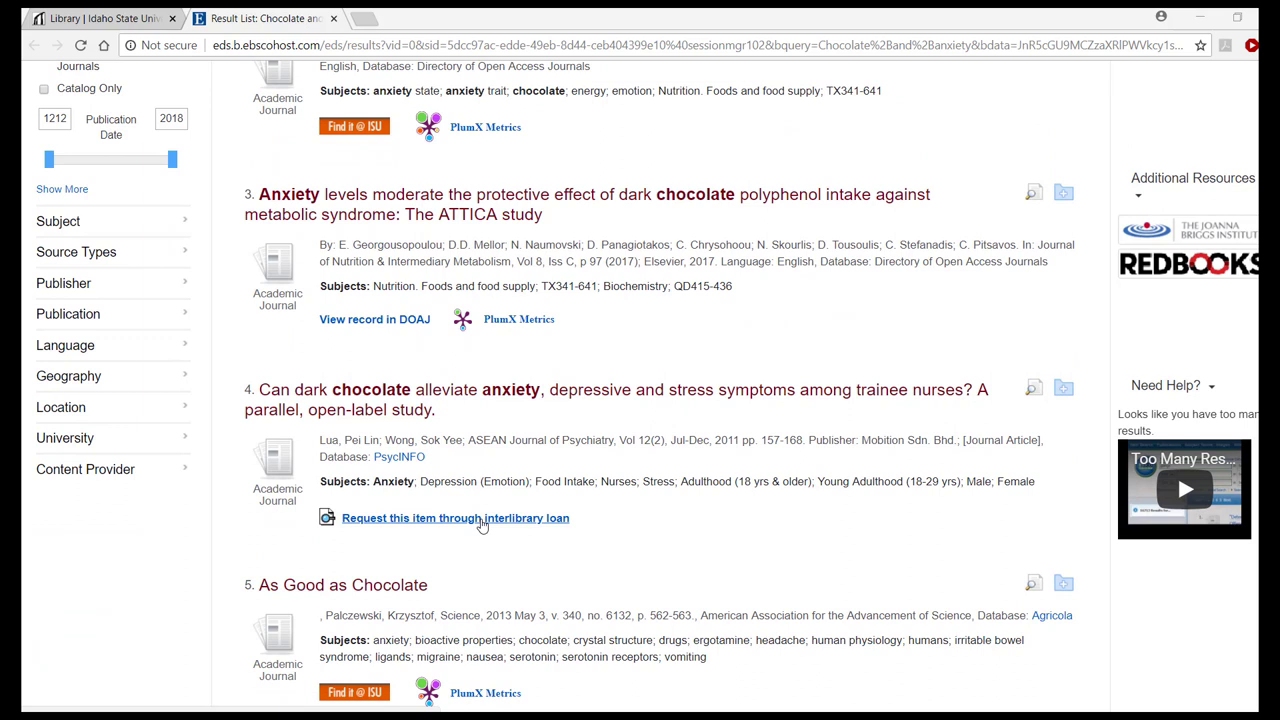
pyautogui.moveTo(484, 532)
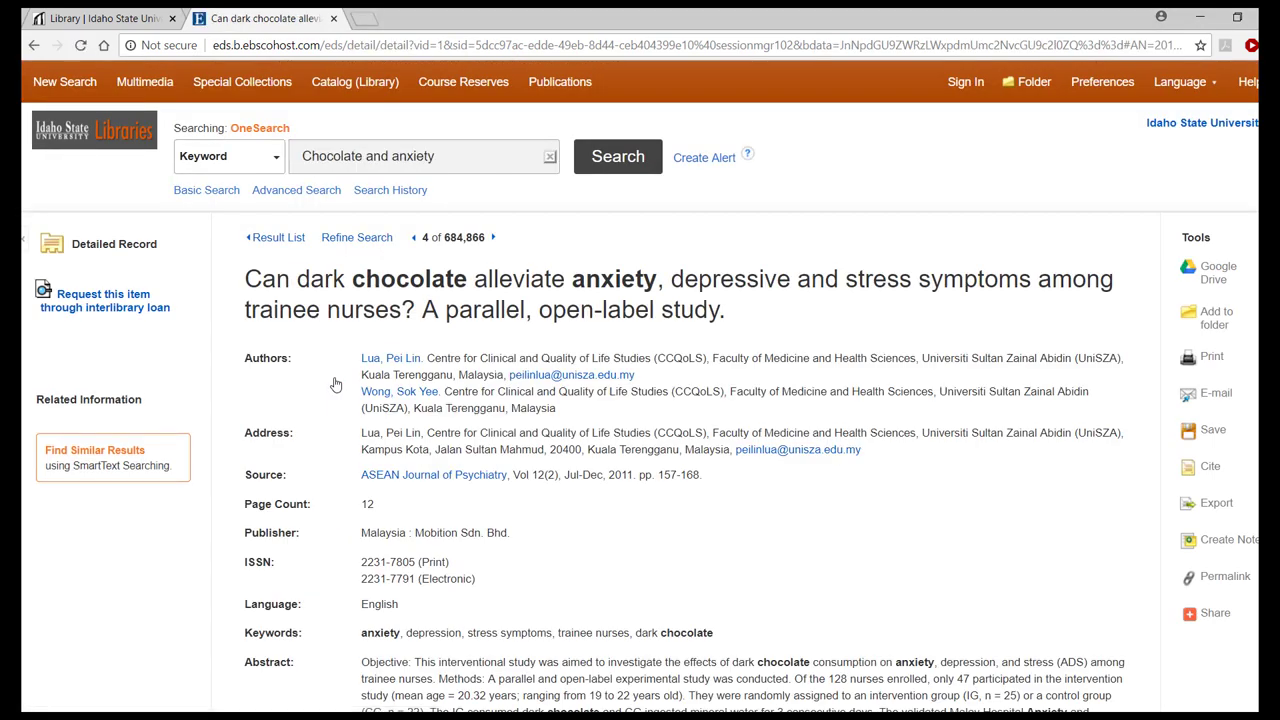
pyautogui.scroll(-3)
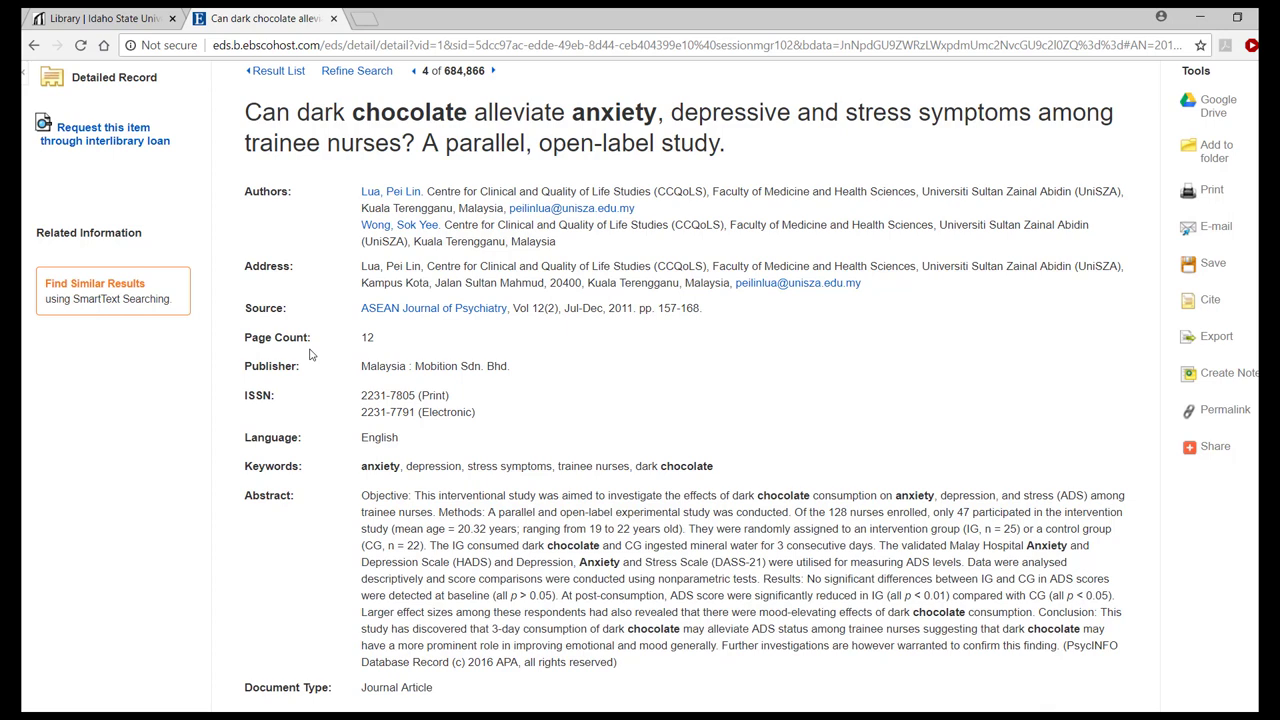
pyautogui.moveTo(292, 312)
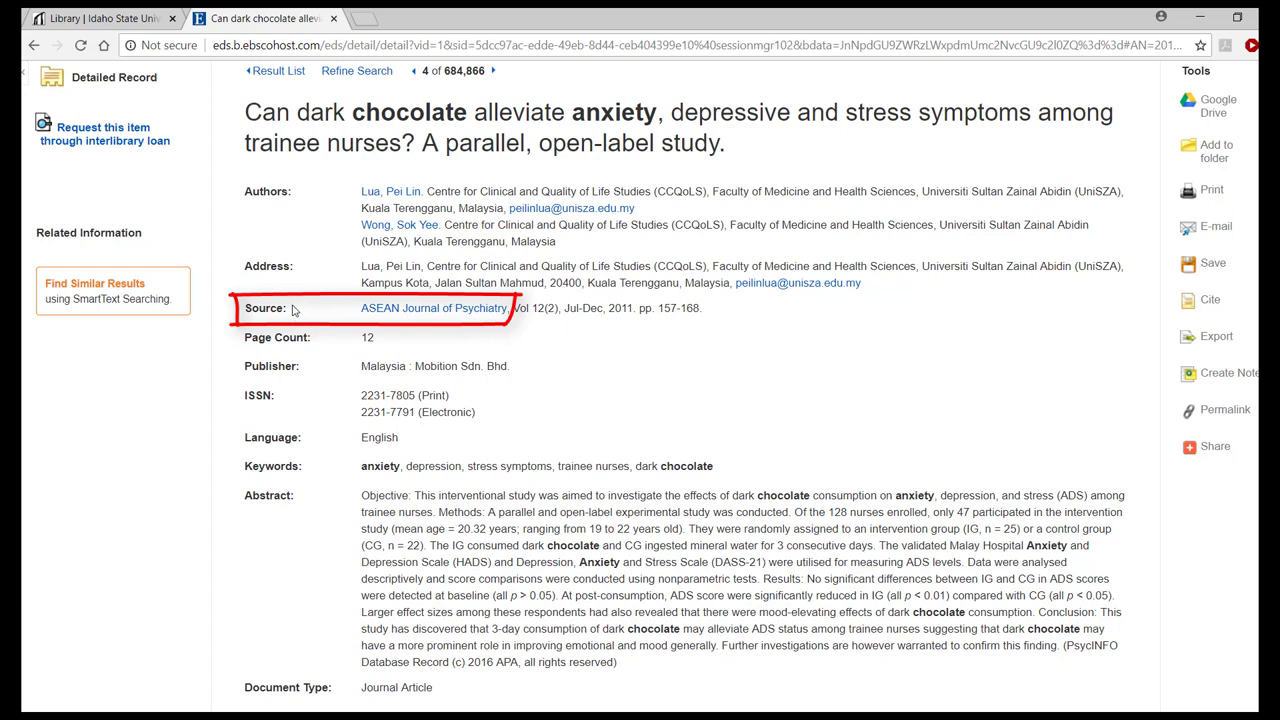
pyautogui.moveTo(434, 308)
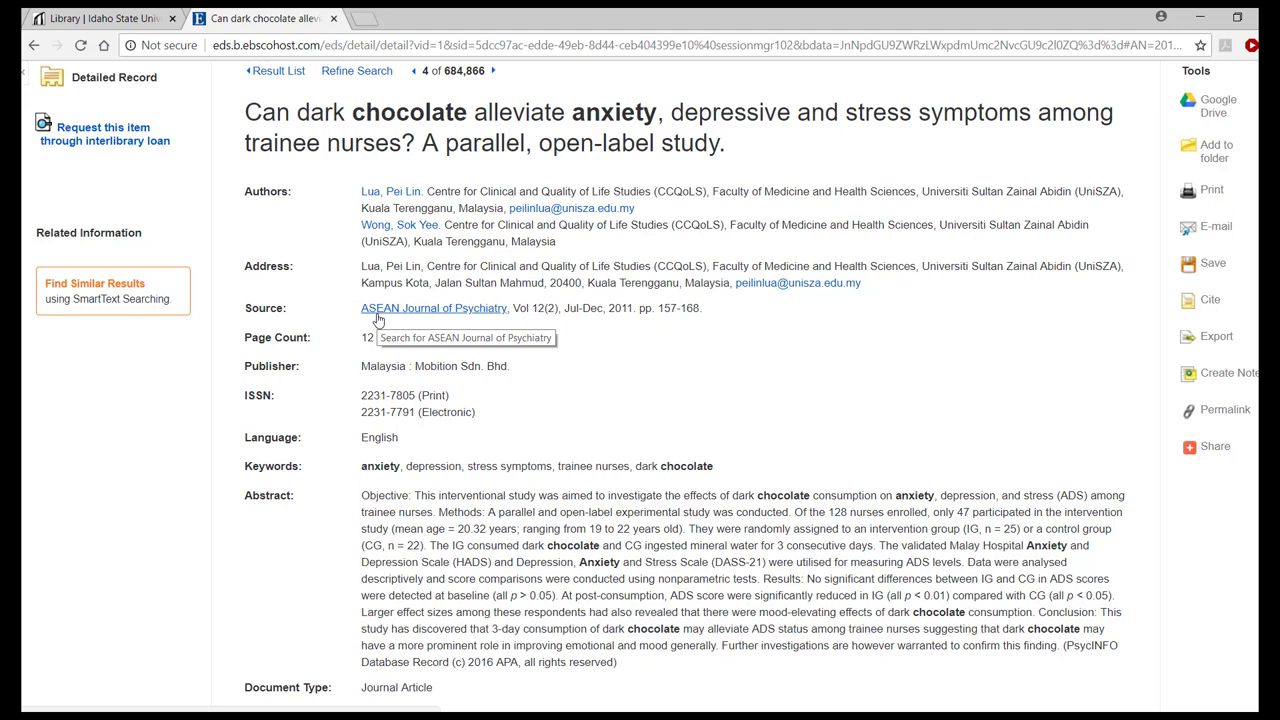
pyautogui.moveTo(270, 256)
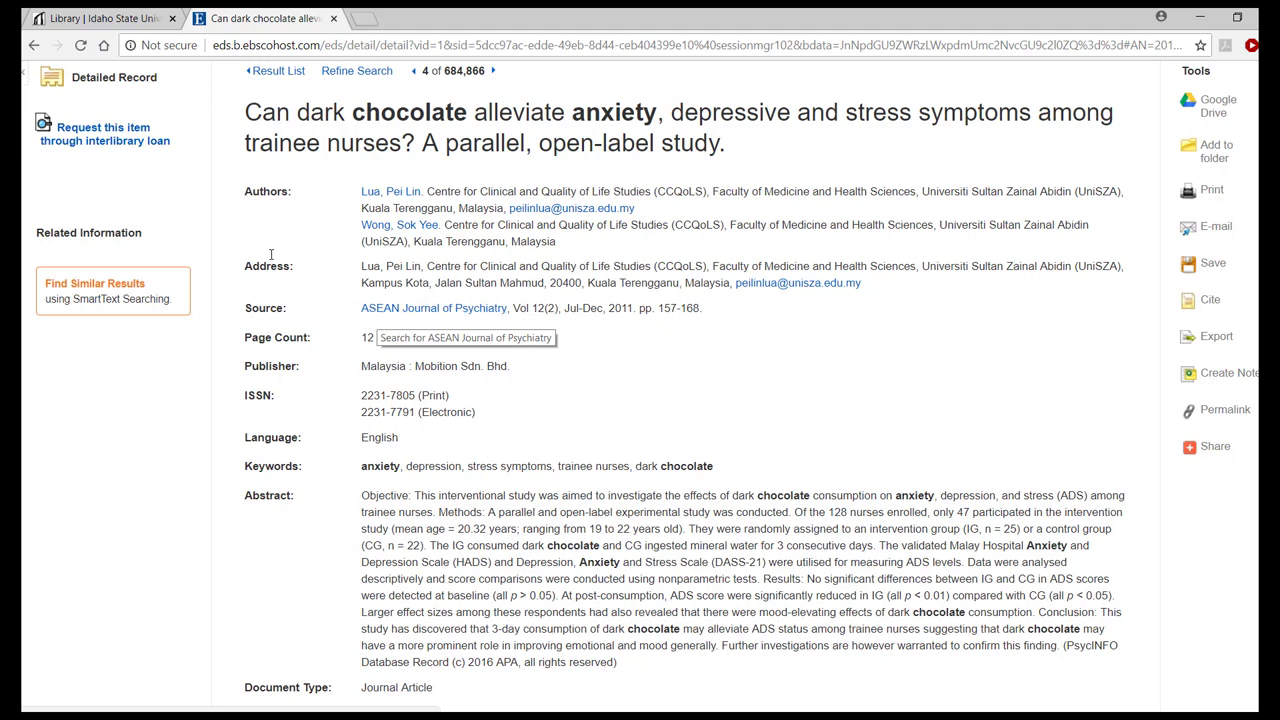
pyautogui.moveTo(144, 150)
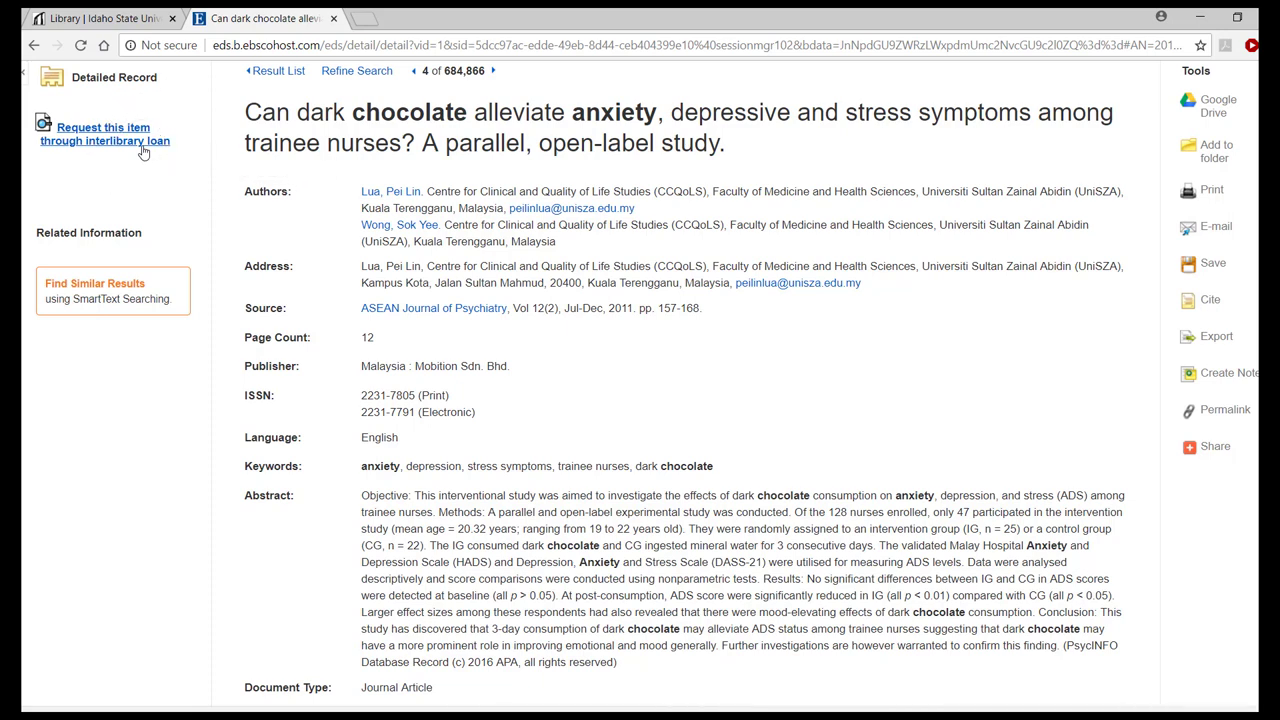
# Step: Request the article through interlibrary loan and sign in to ILLiad with the 'stude' username
pyautogui.click(104, 132)
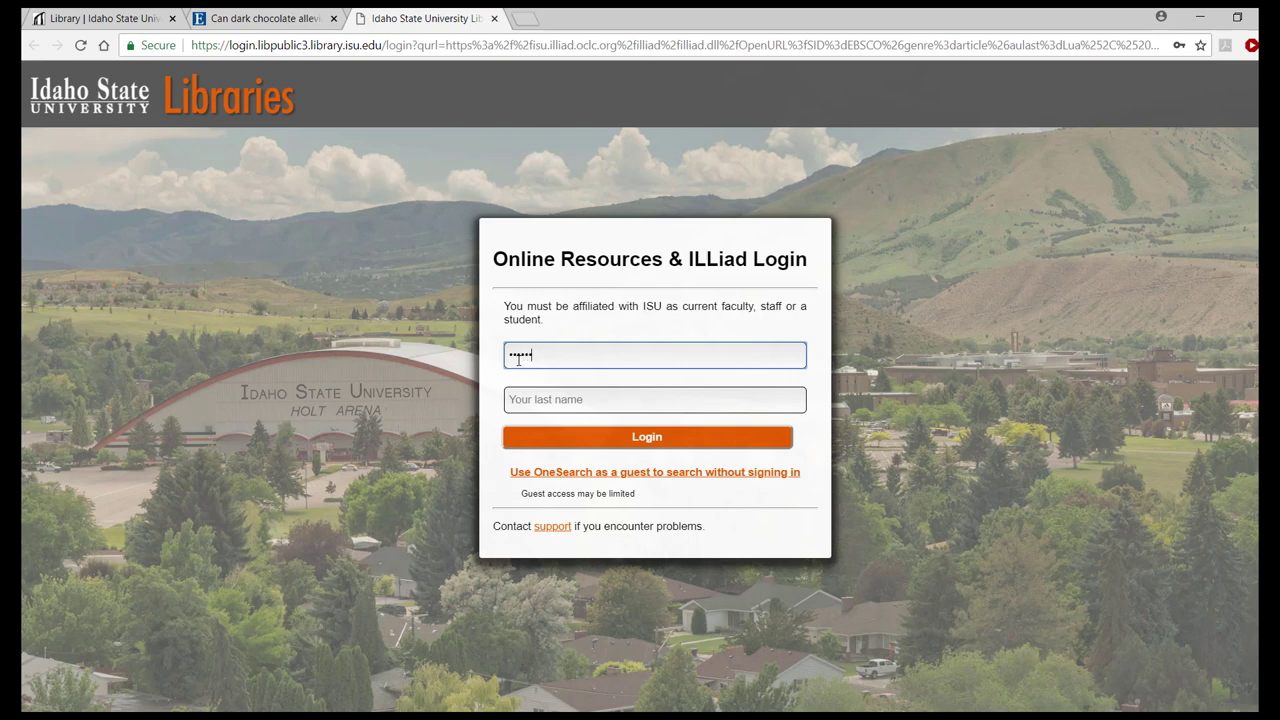
pyautogui.write('stude')
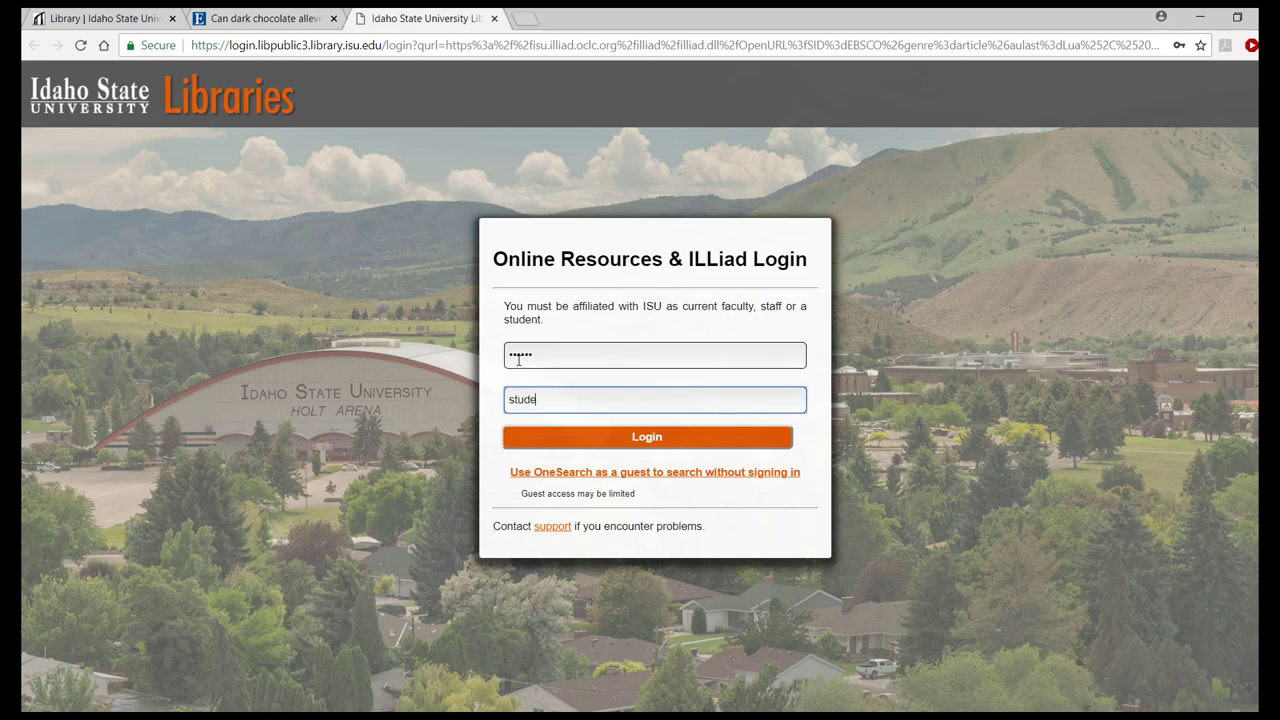
pyautogui.click(648, 436)
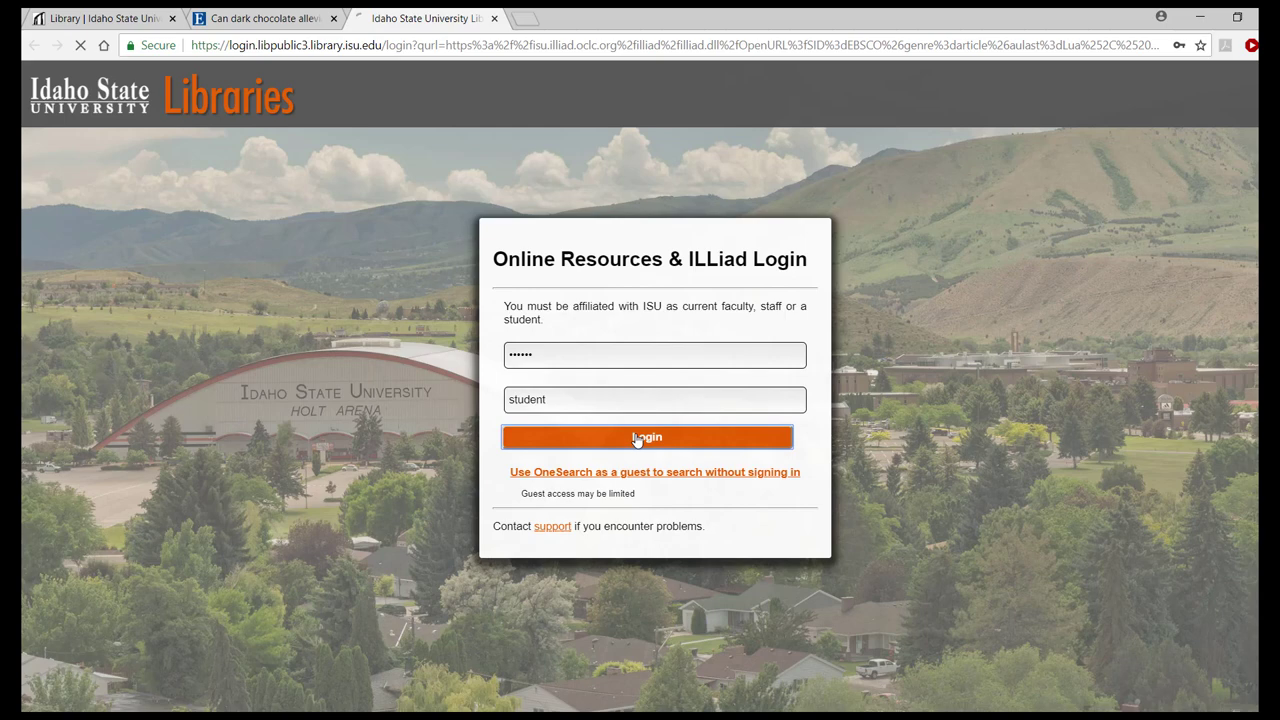
pyautogui.click(648, 436)
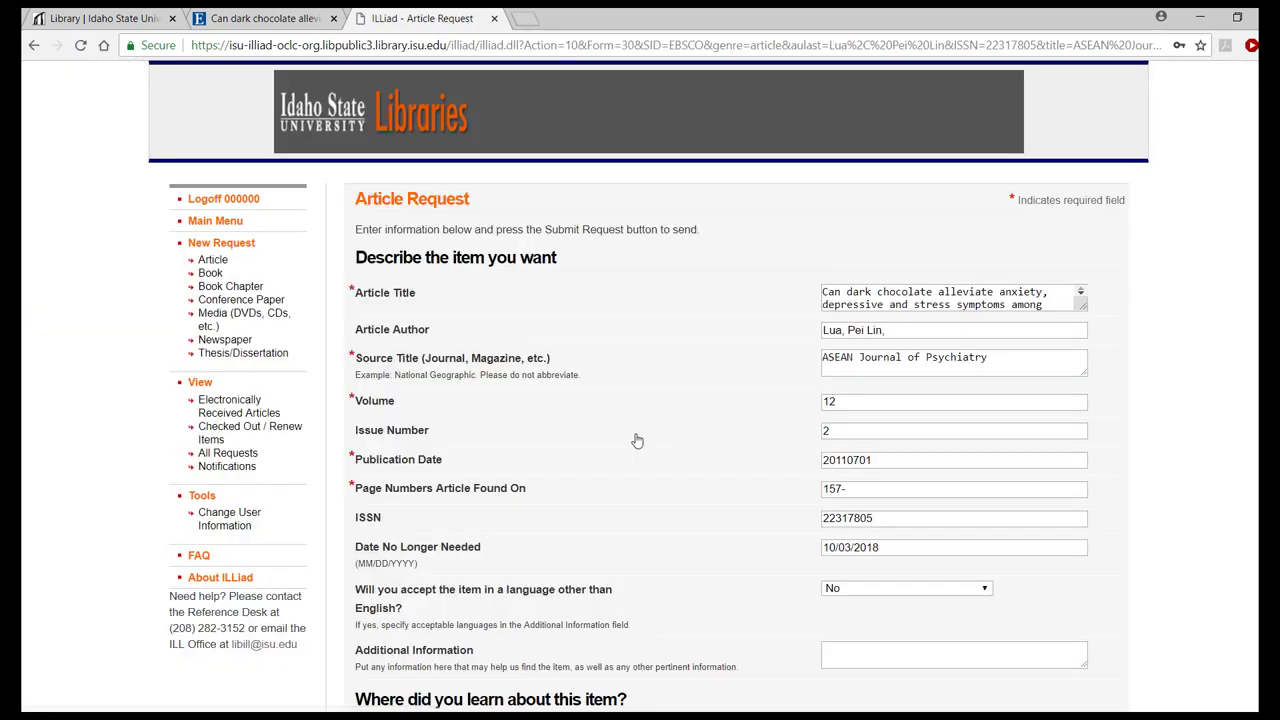
pyautogui.moveTo(780, 310)
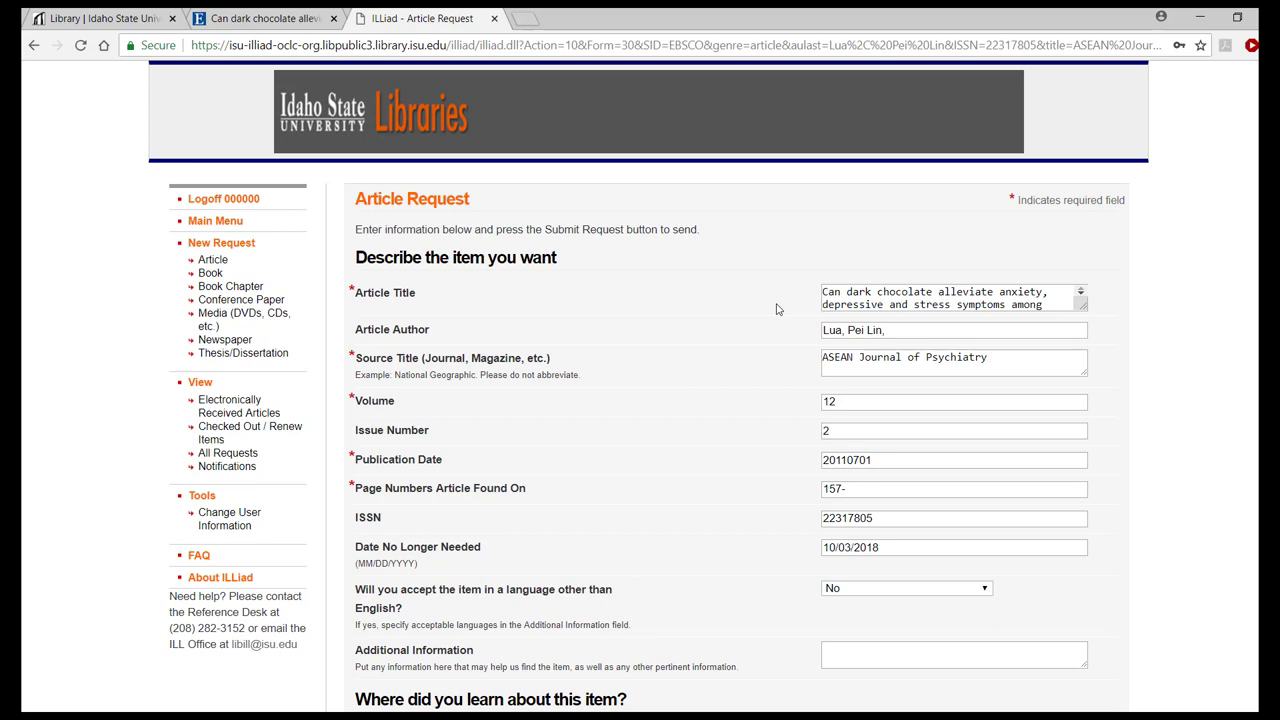
pyautogui.moveTo(794, 298)
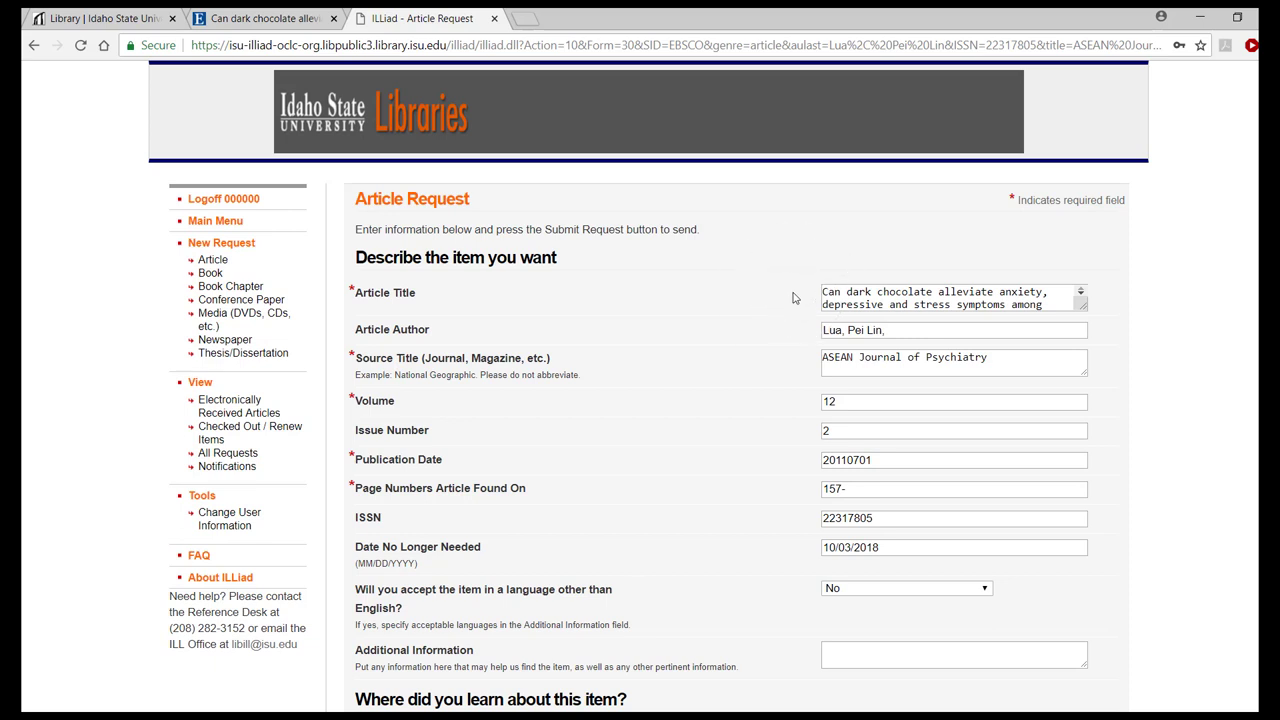
pyautogui.click(952, 330)
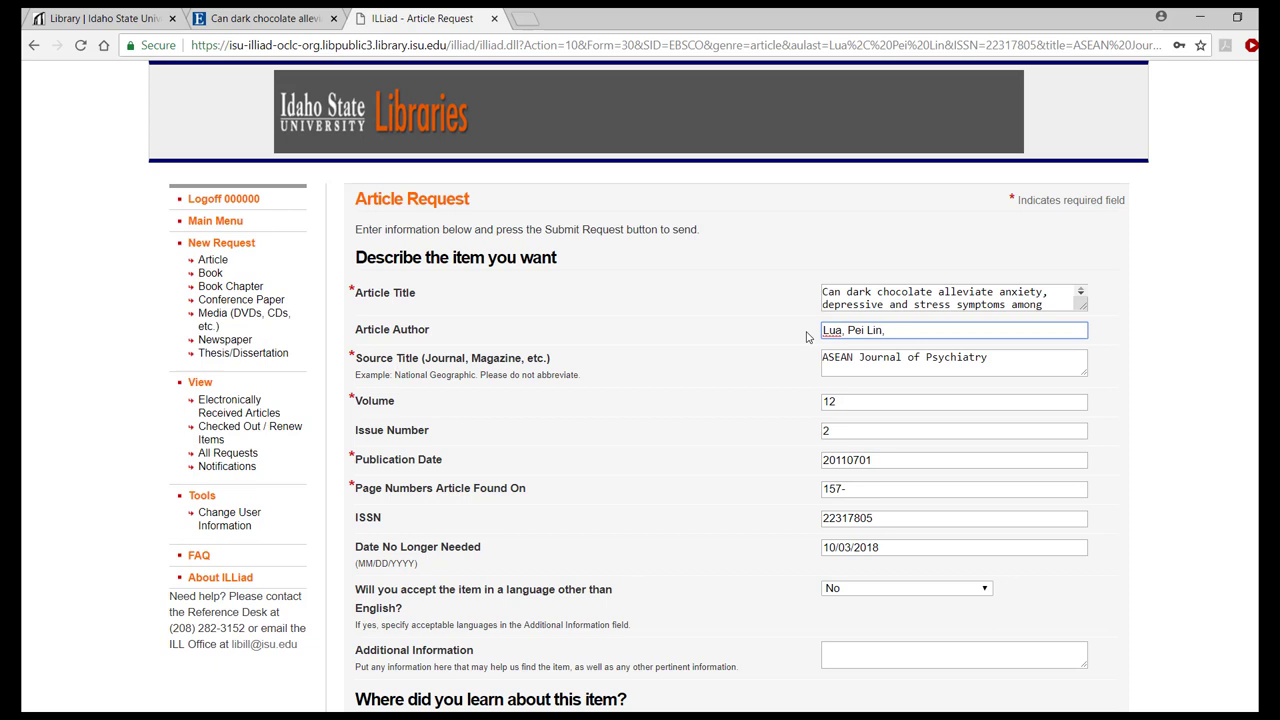
pyautogui.moveTo(810, 378)
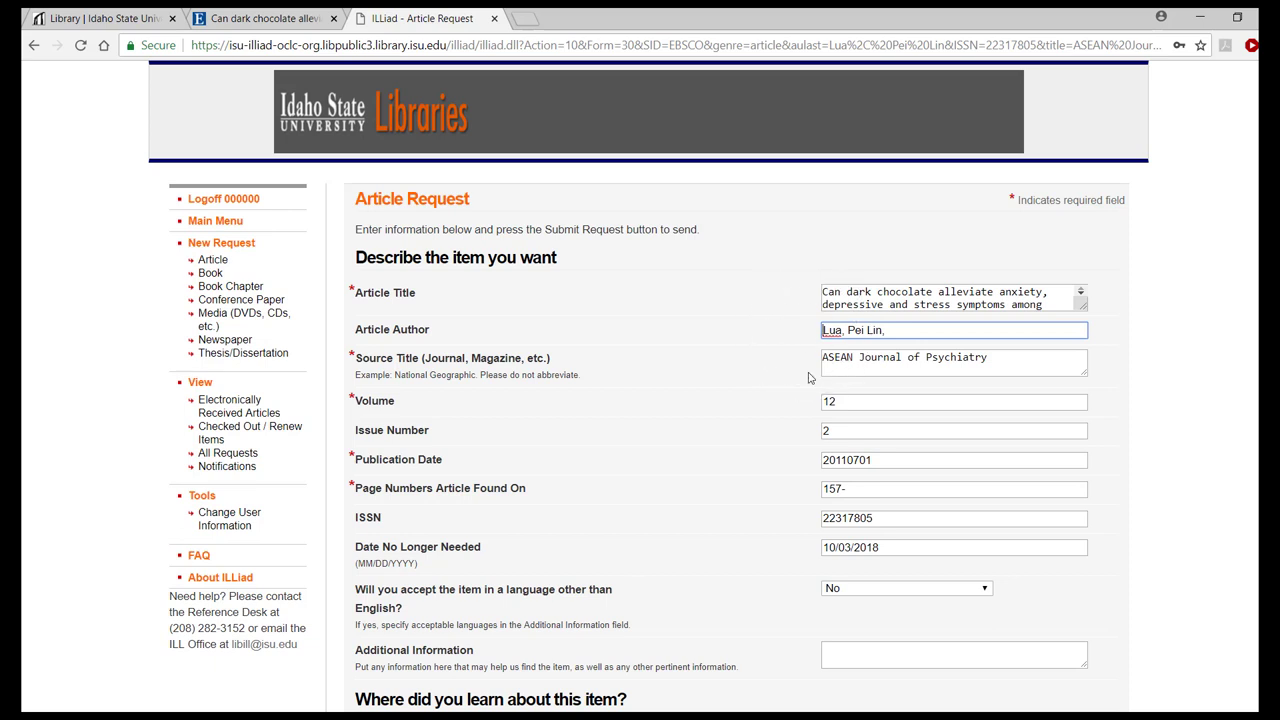
pyautogui.moveTo(796, 380)
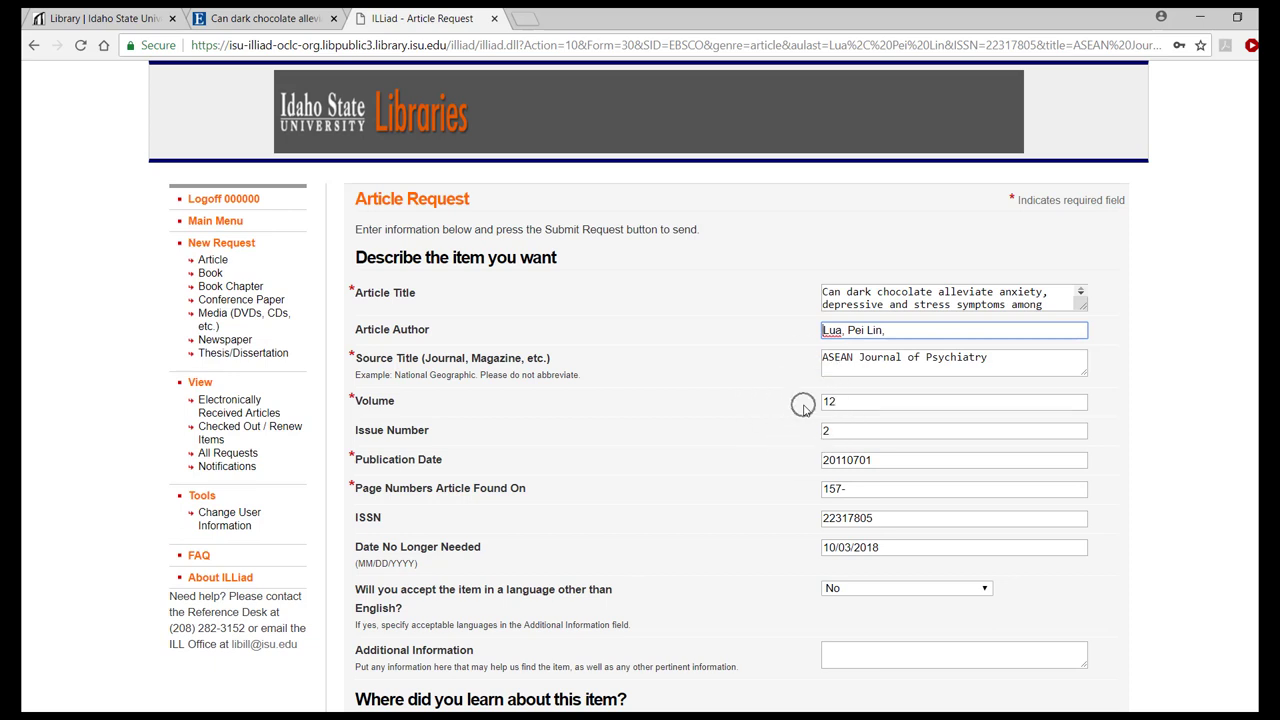
pyautogui.moveTo(804, 436)
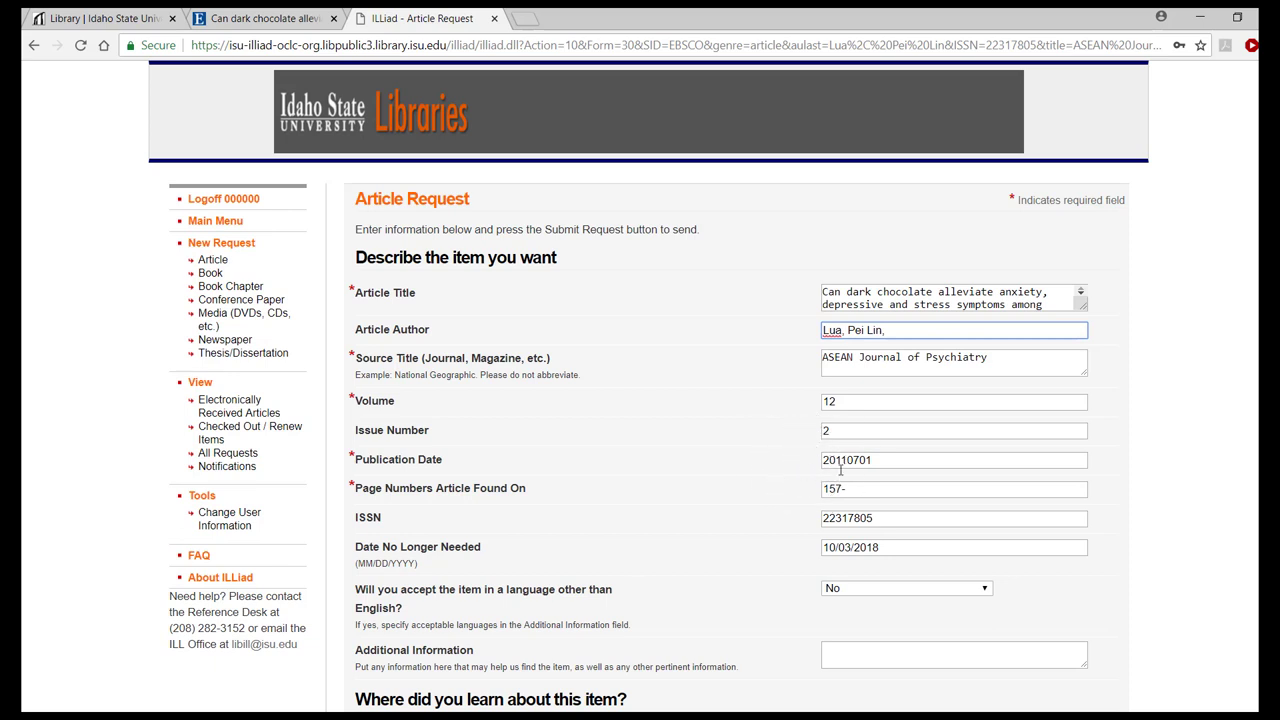
pyautogui.moveTo(780, 482)
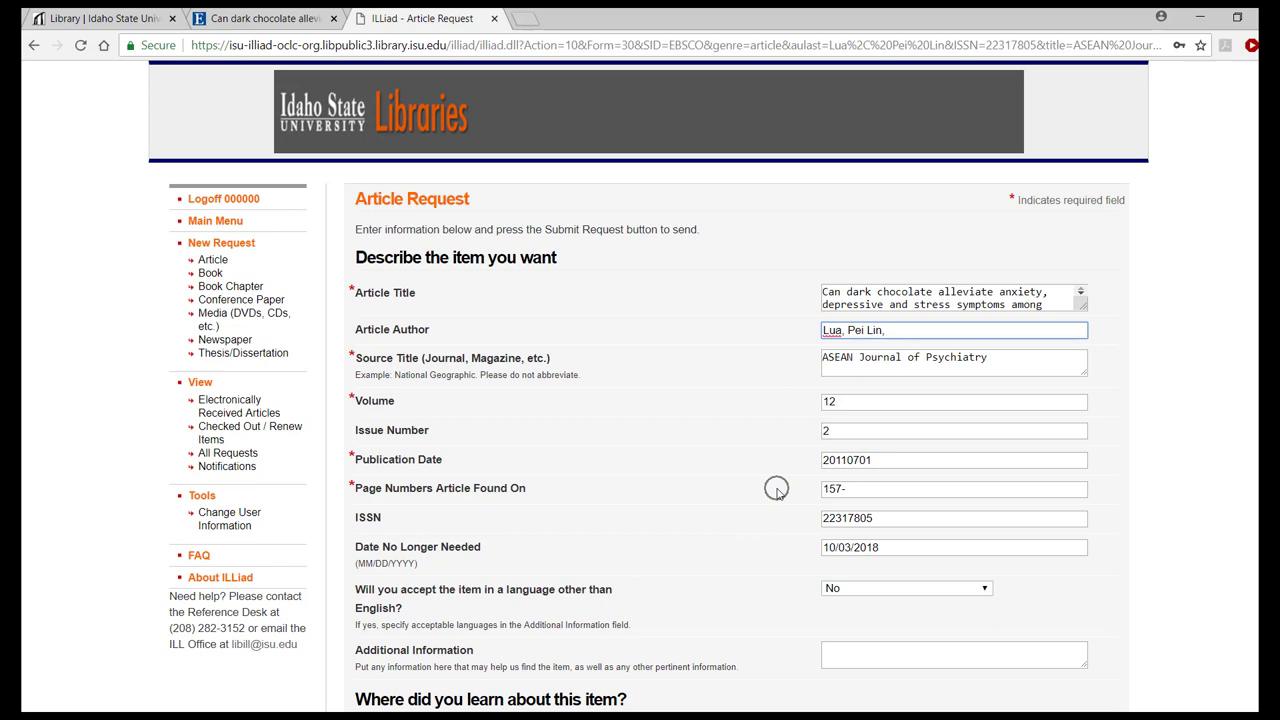
pyautogui.moveTo(492, 564)
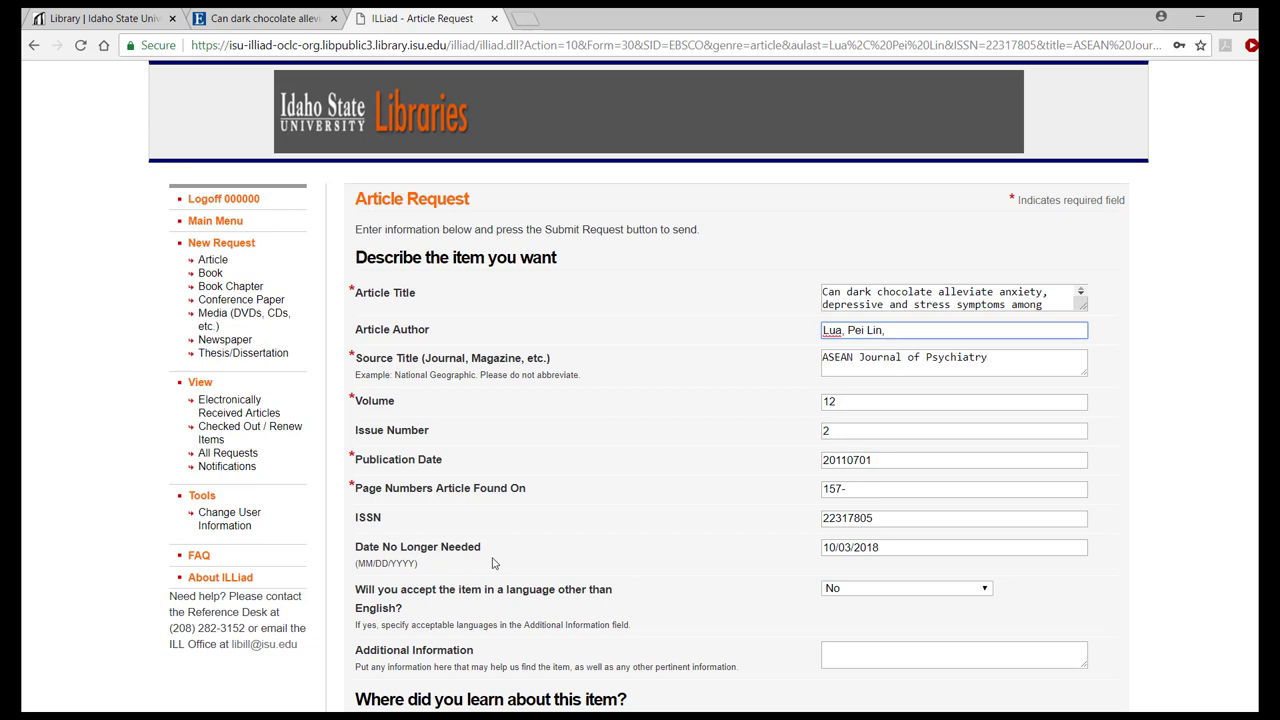
pyautogui.moveTo(532, 568)
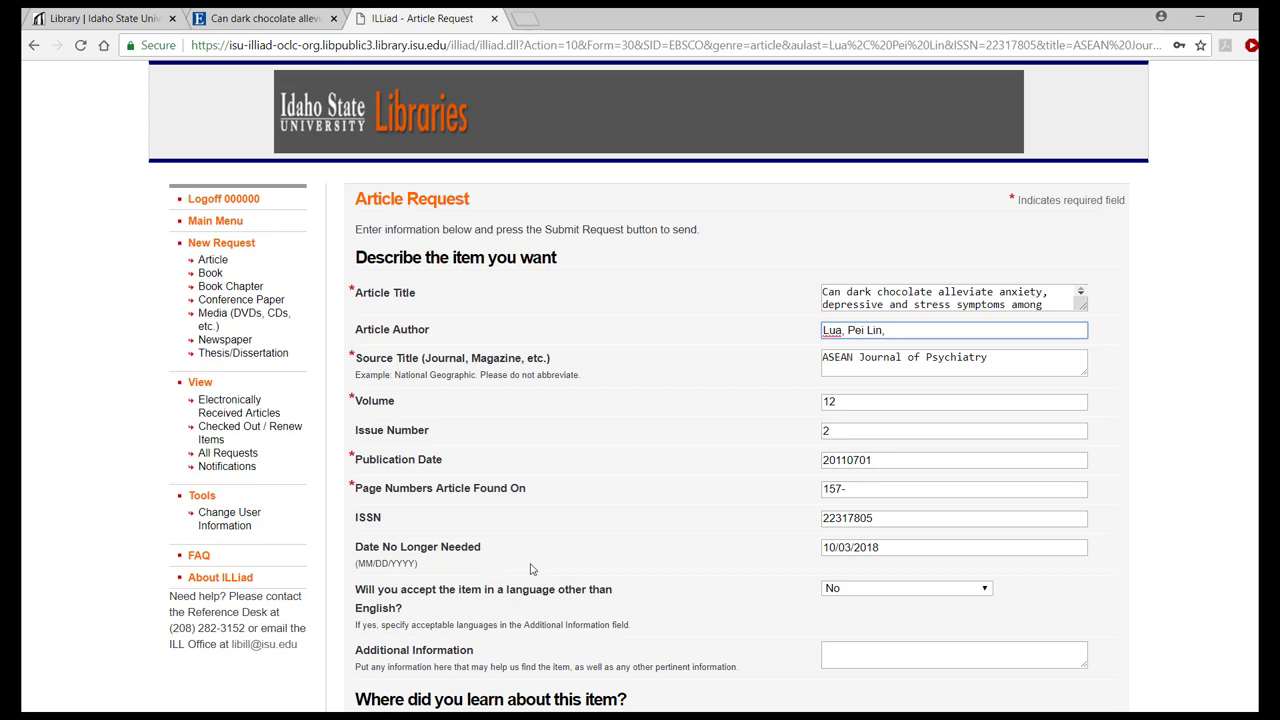
pyautogui.moveTo(816, 564)
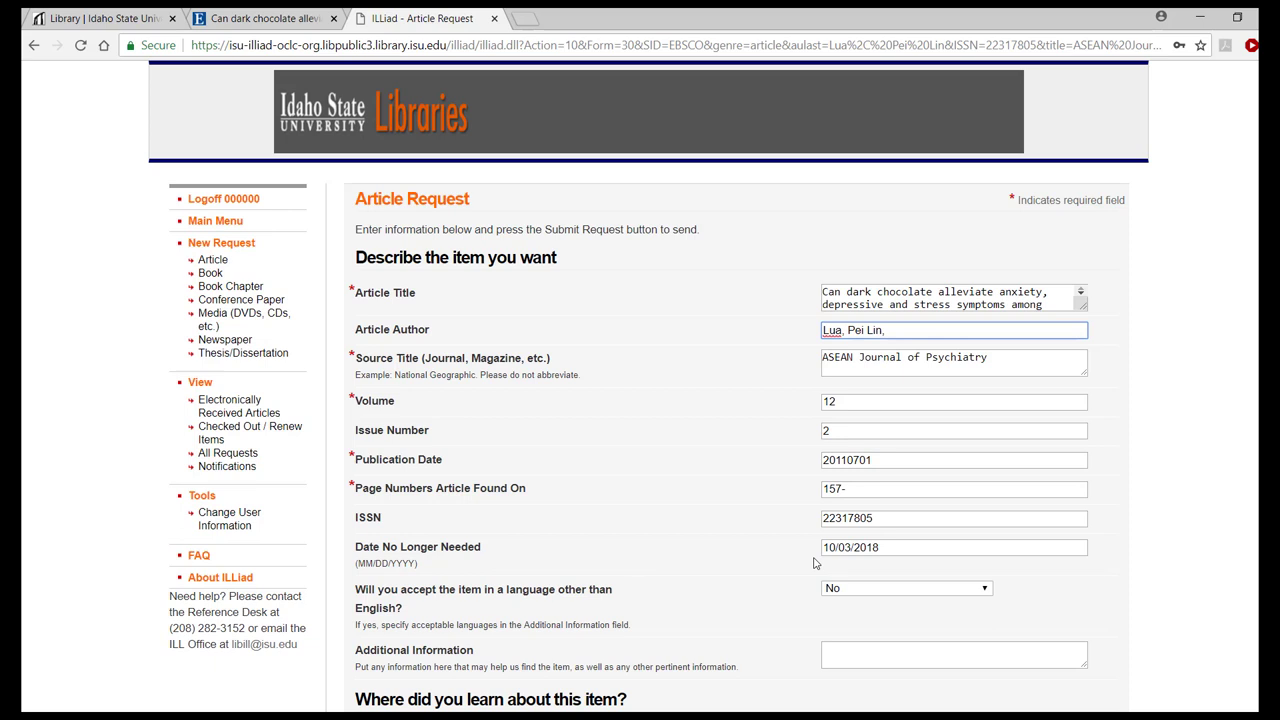
pyautogui.click(952, 548)
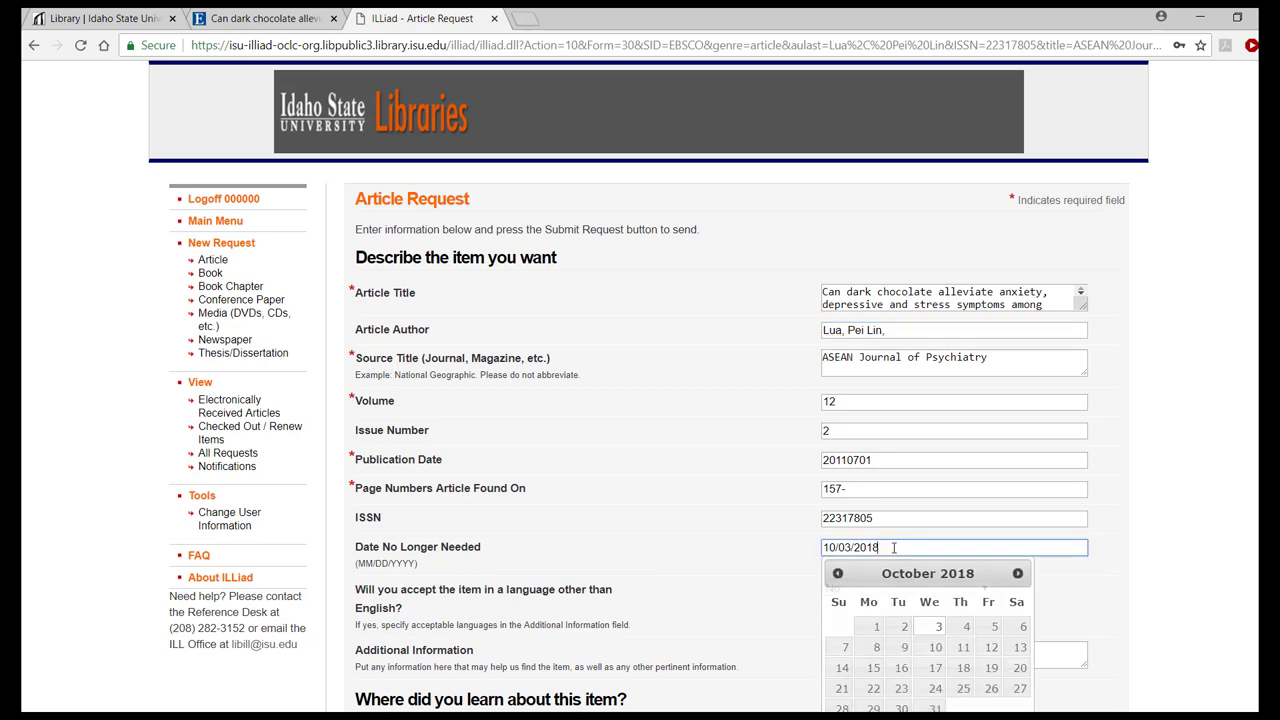
pyautogui.scroll(-3)
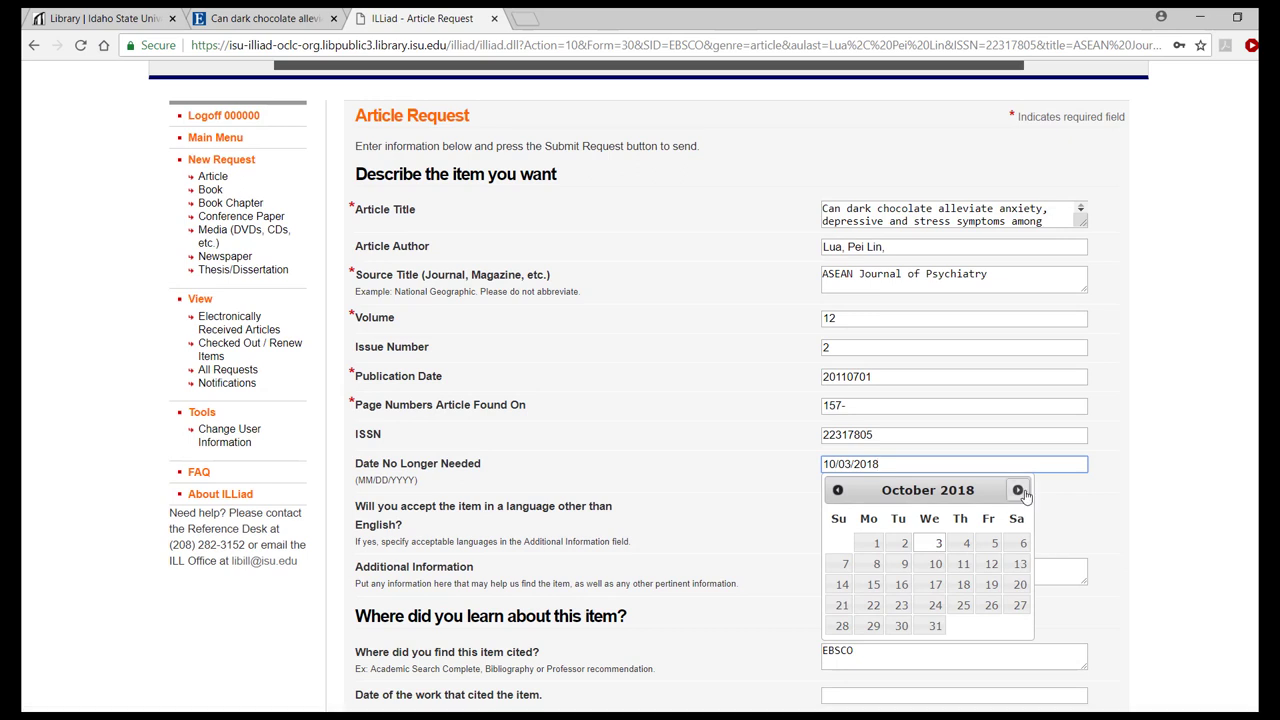
pyautogui.click(1020, 490)
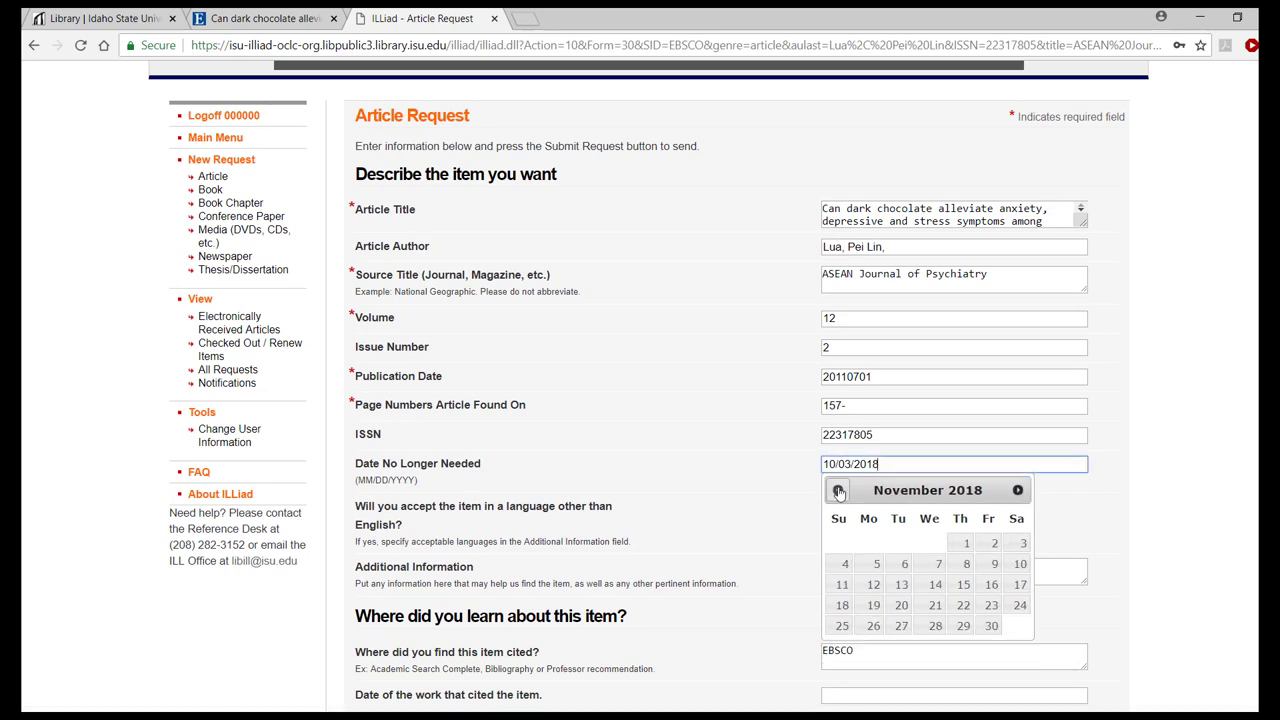
pyautogui.click(838, 490)
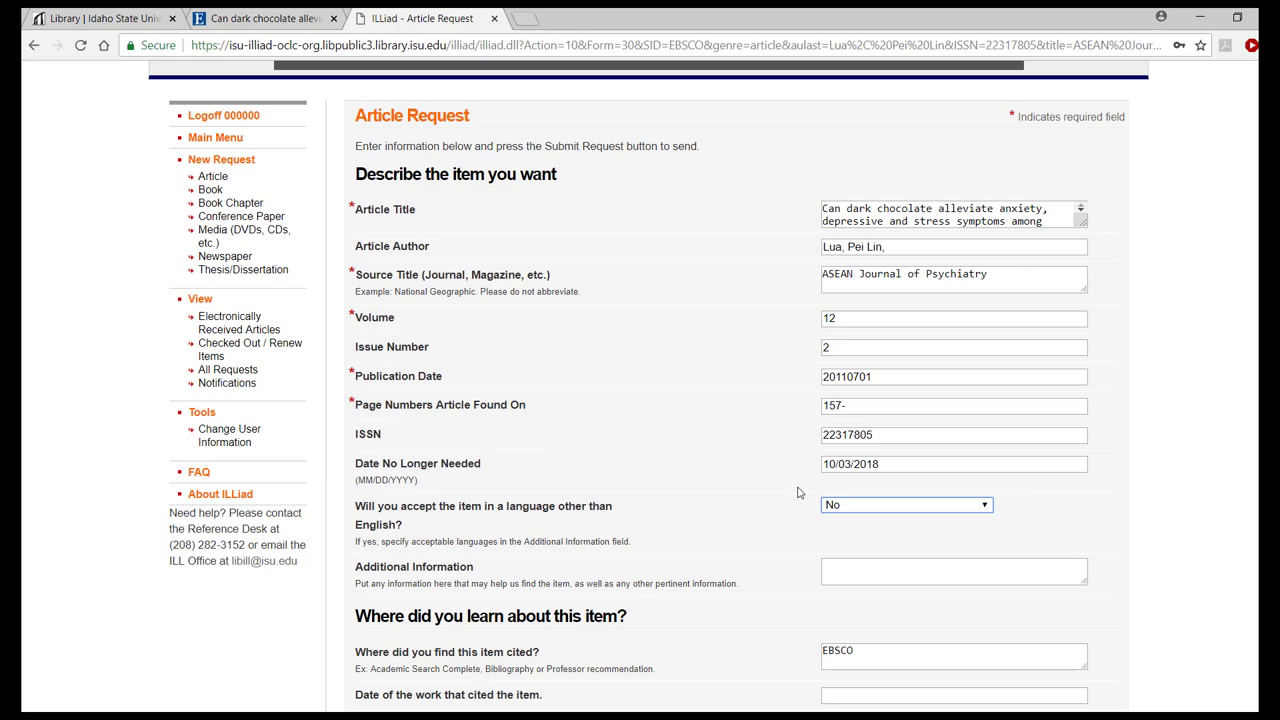
pyautogui.moveTo(704, 528)
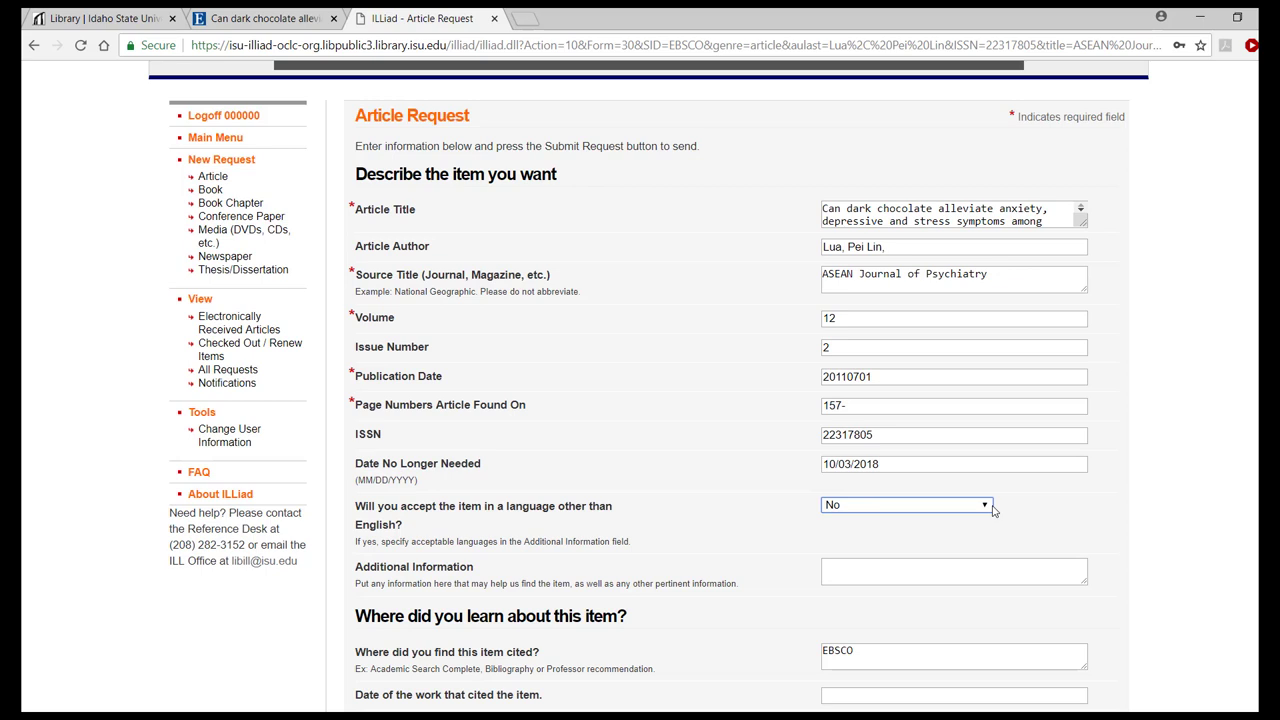
pyautogui.moveTo(1000, 520)
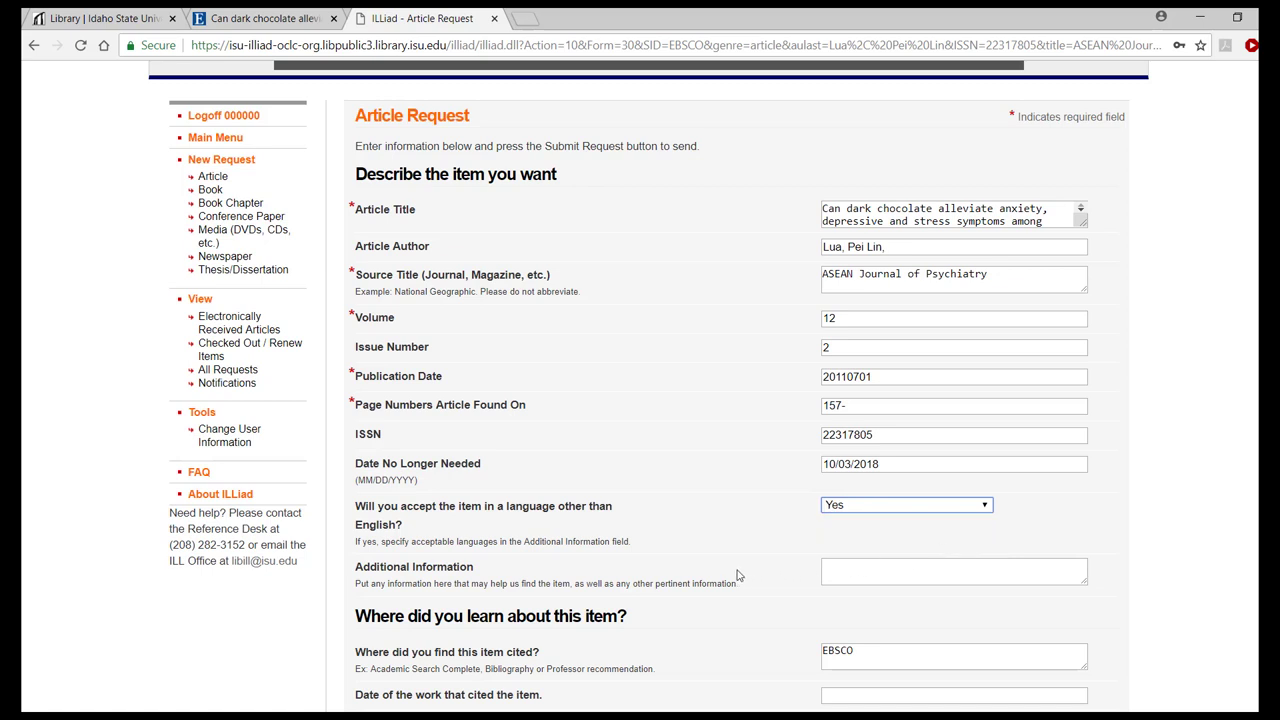
pyautogui.moveTo(534, 578)
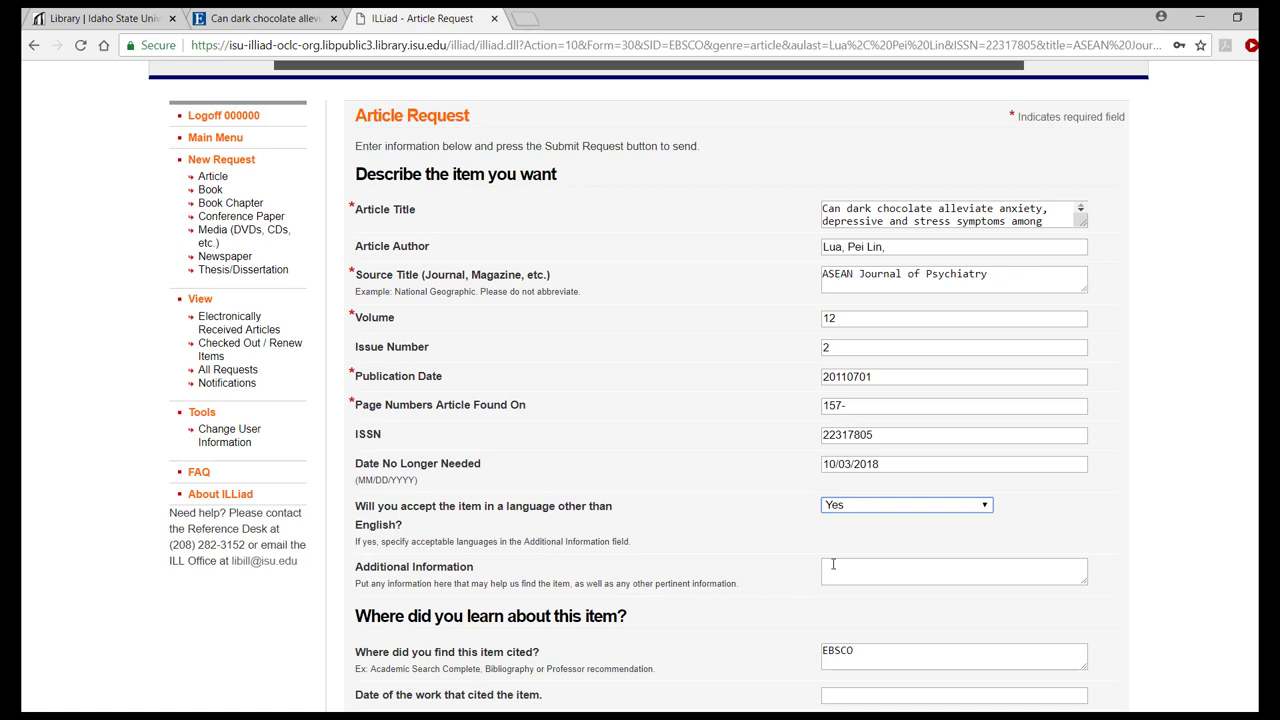
# Step: Note 'Spanish' as an acceptable language in Additional Information and submit the first request
pyautogui.write('s')
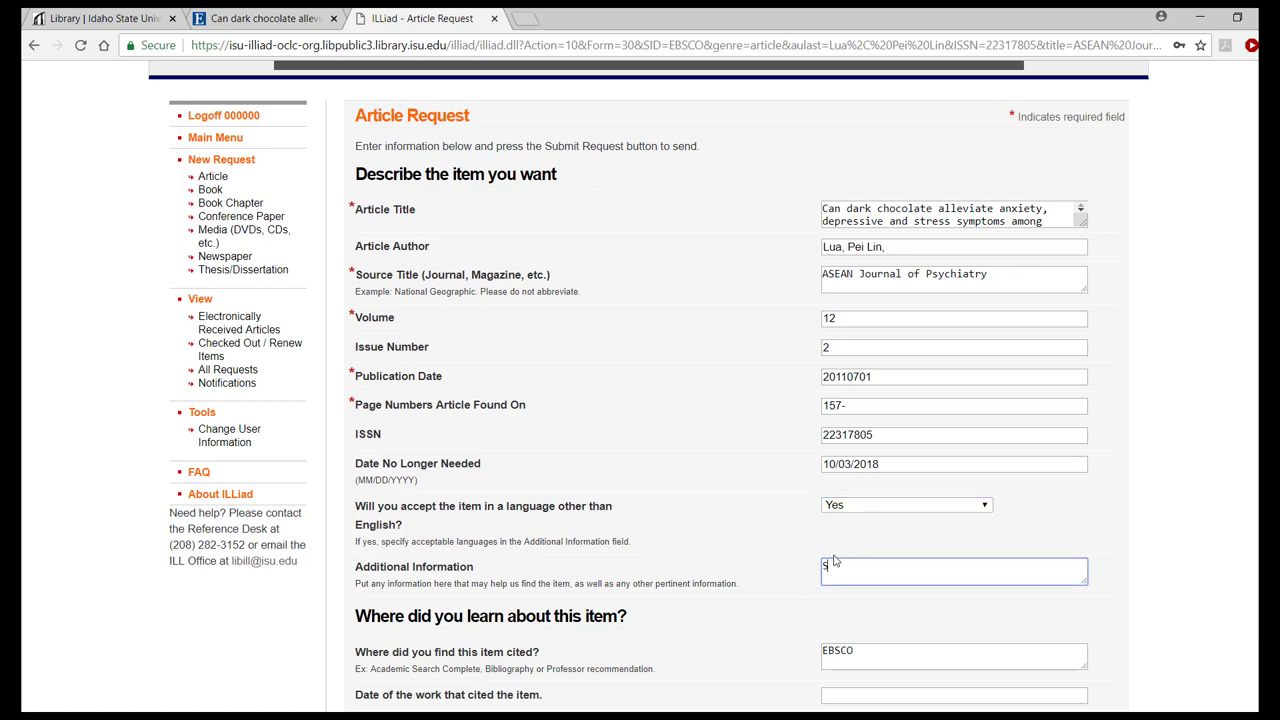
pyautogui.write('panish')
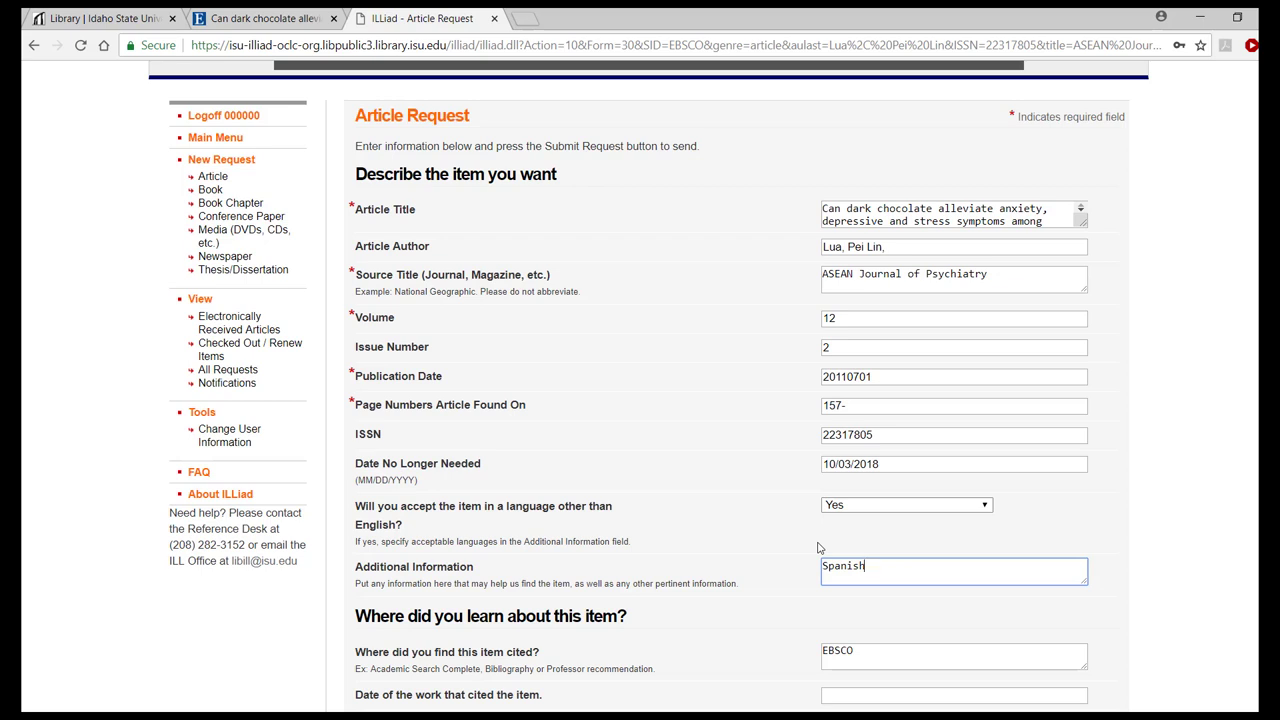
pyautogui.scroll(-3)
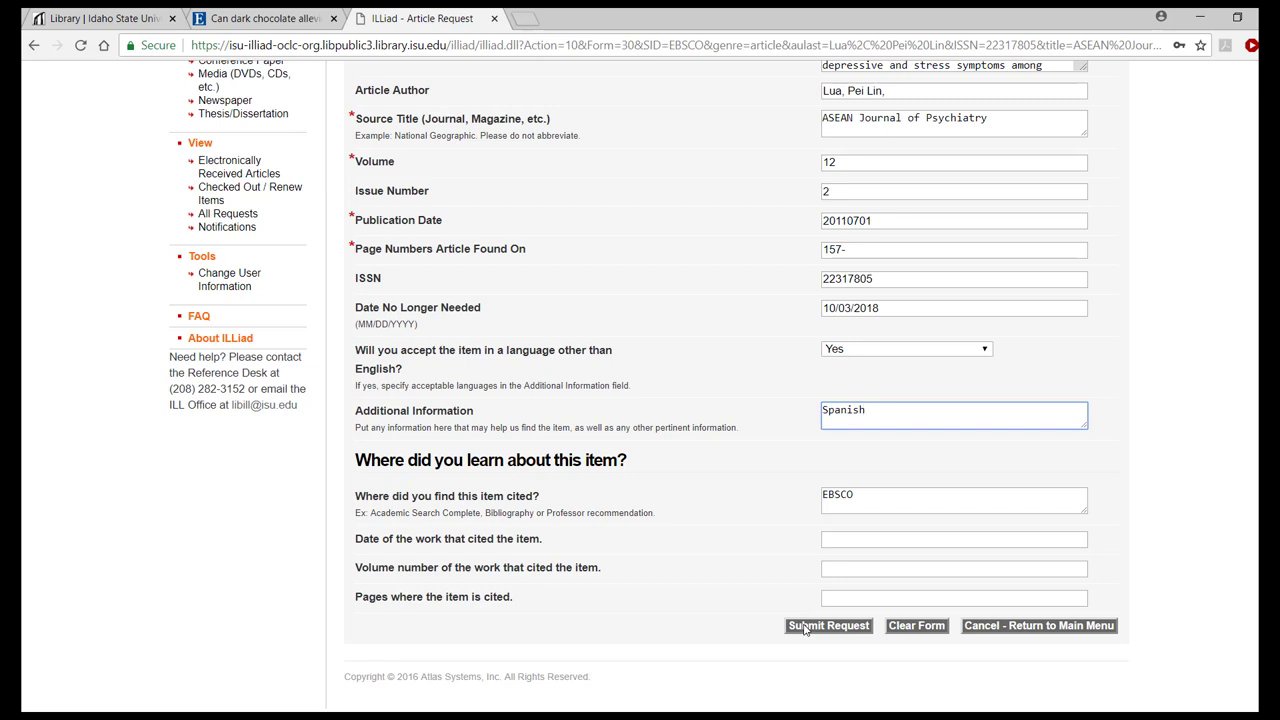
pyautogui.moveTo(836, 628)
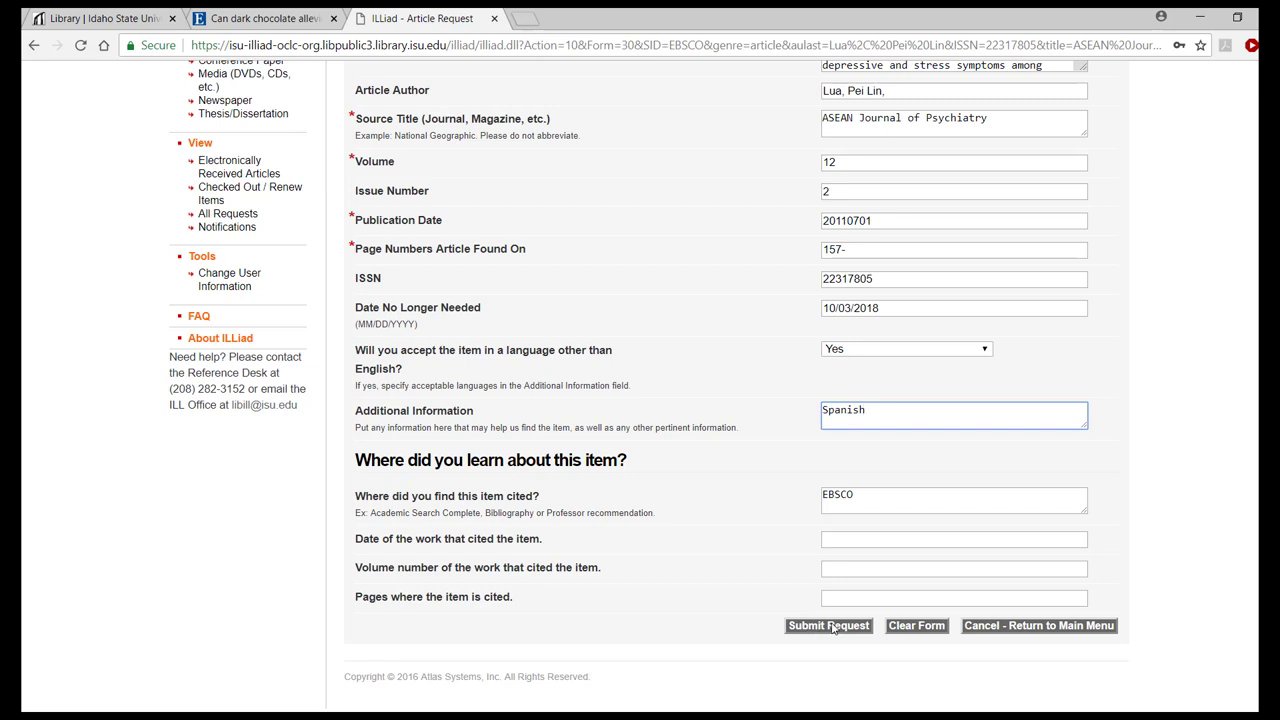
pyautogui.click(828, 624)
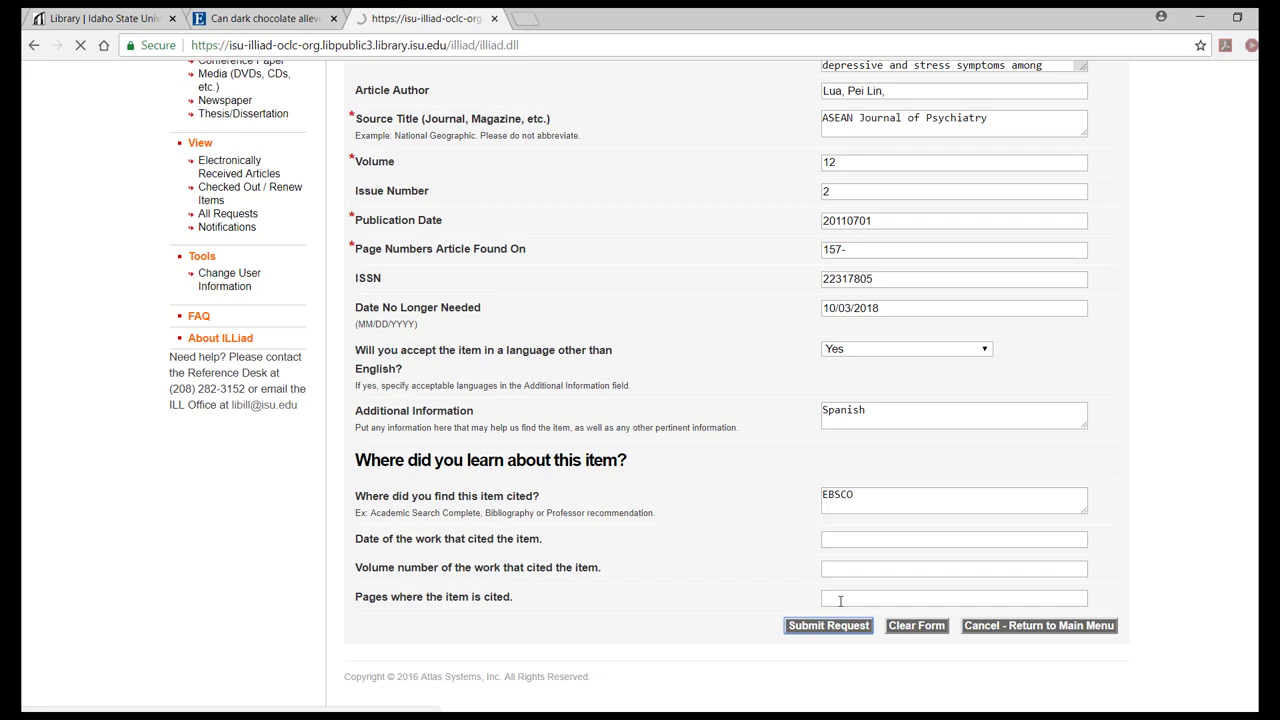
# Step: Leave the submitted request and head back toward the ISU Libraries home page
pyautogui.click(828, 624)
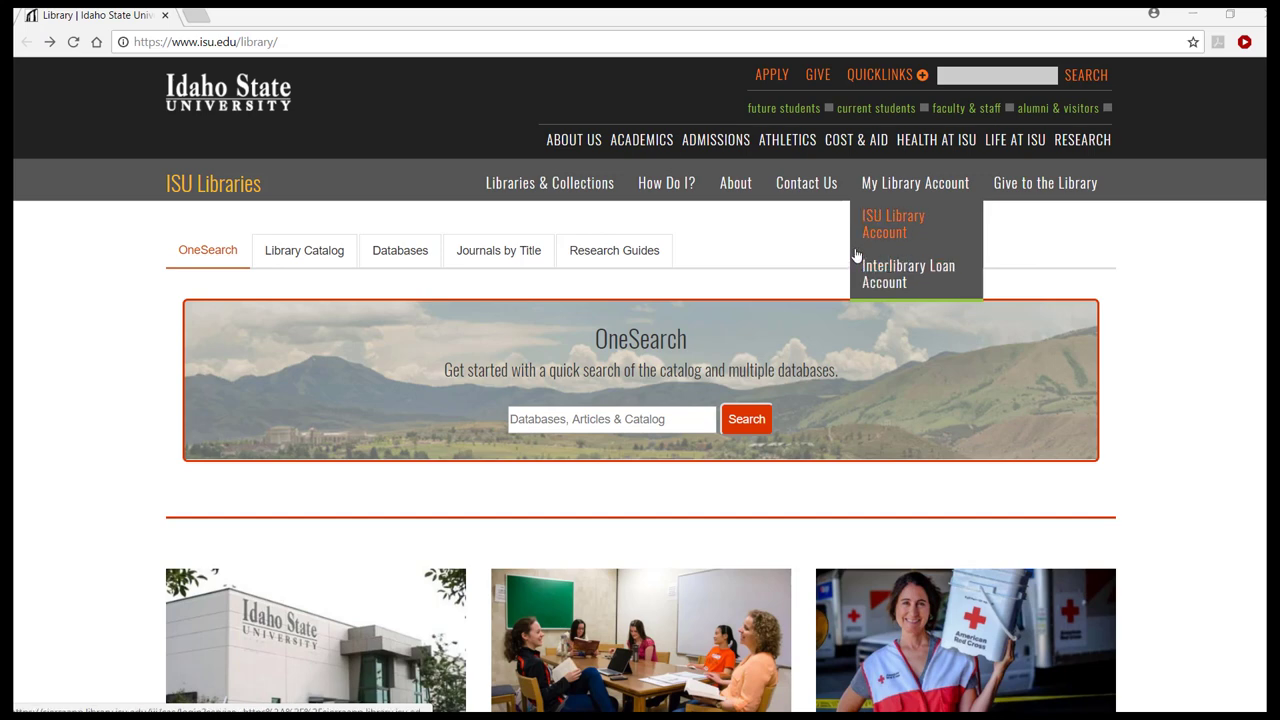
pyautogui.moveTo(860, 272)
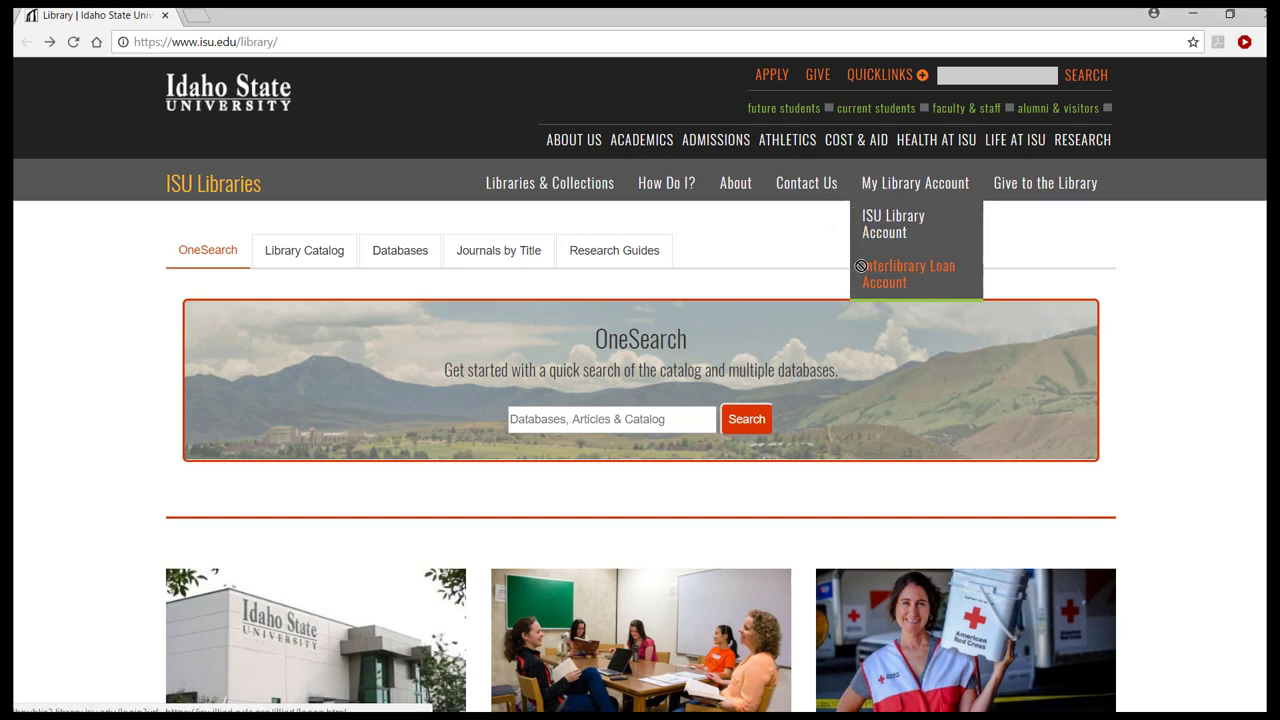
pyautogui.moveTo(892, 224)
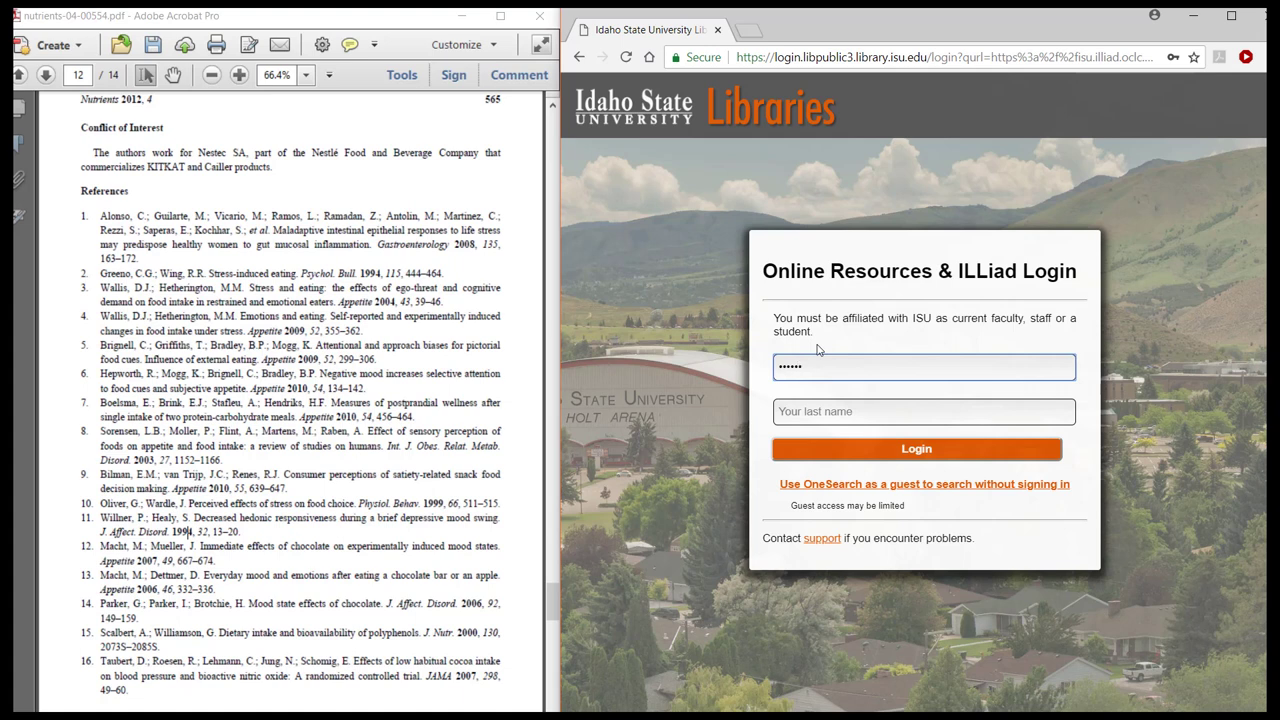
# Step: Sign in to the interlibrary loan account with last name 'student' to reach the ILLiad main menu
pyautogui.write('st')
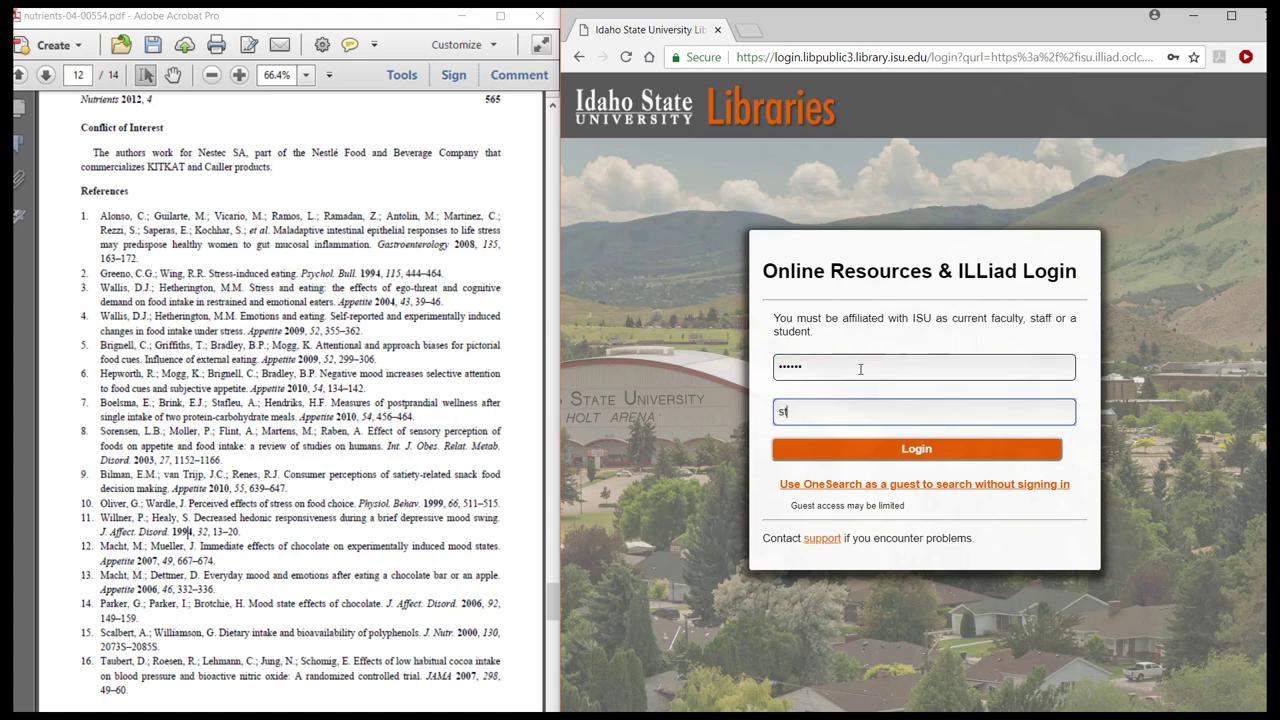
pyautogui.write('udent')
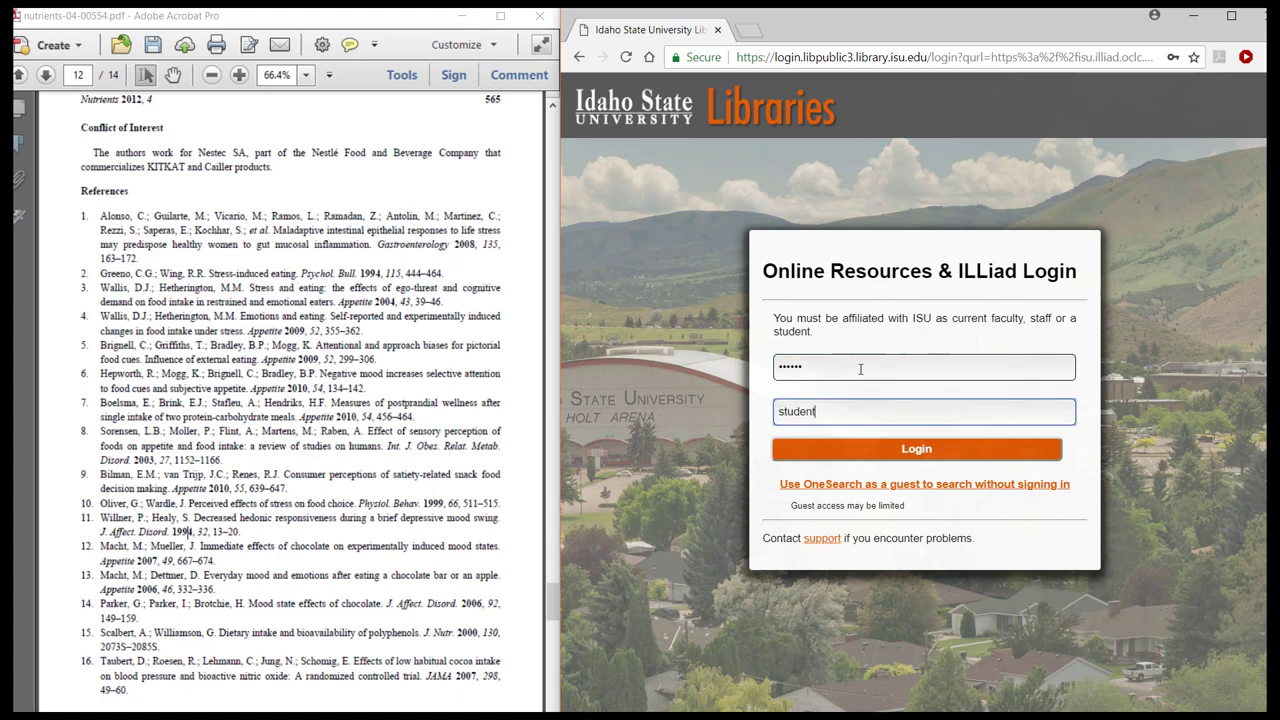
pyautogui.moveTo(916, 448)
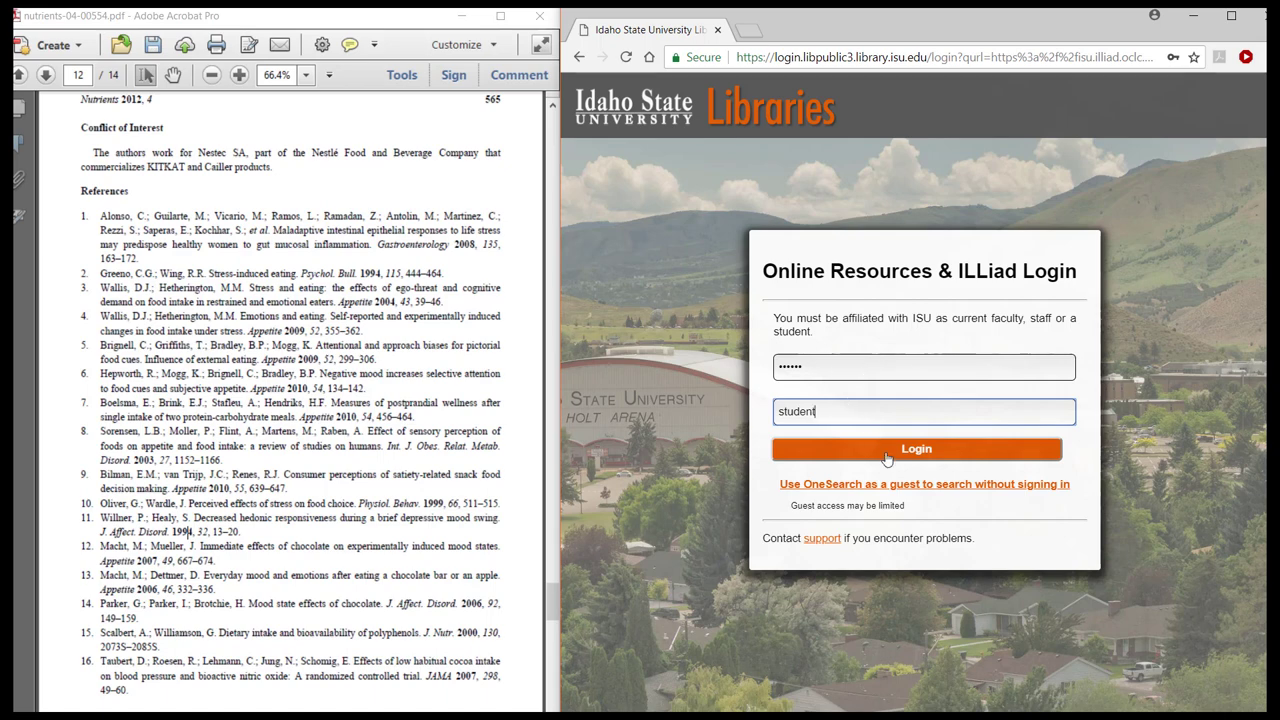
pyautogui.click(916, 448)
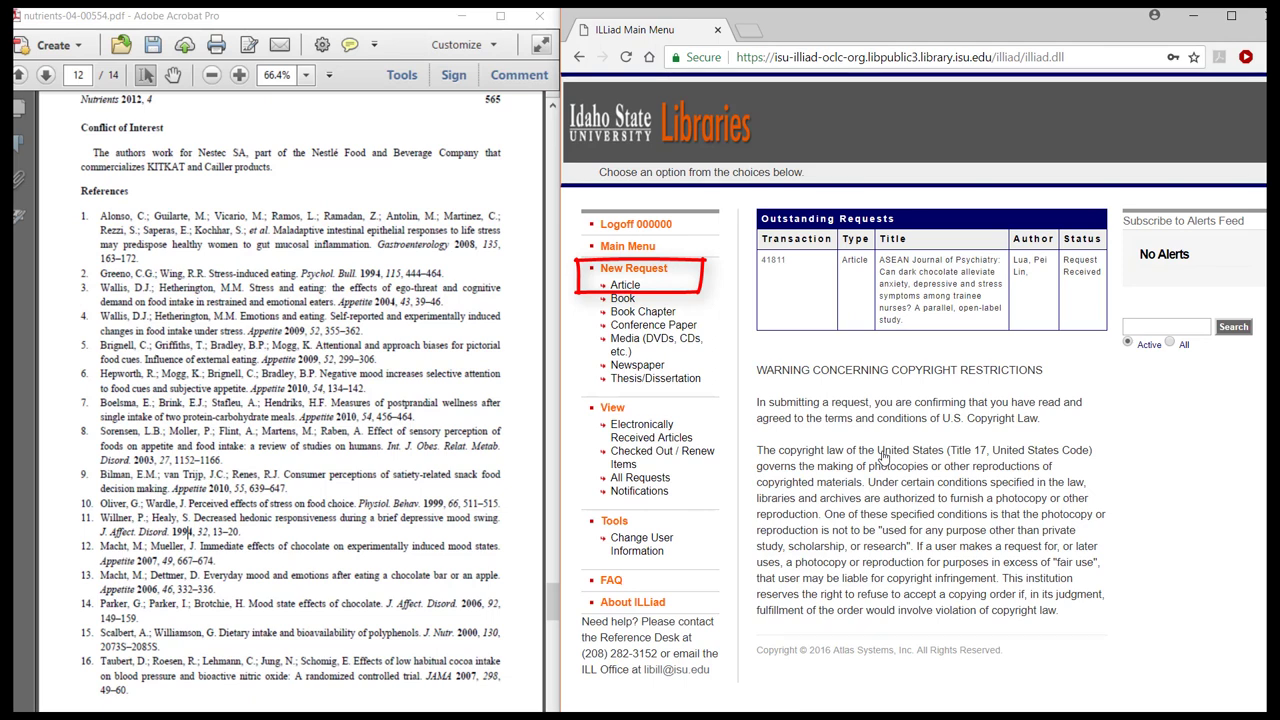
pyautogui.moveTo(686, 276)
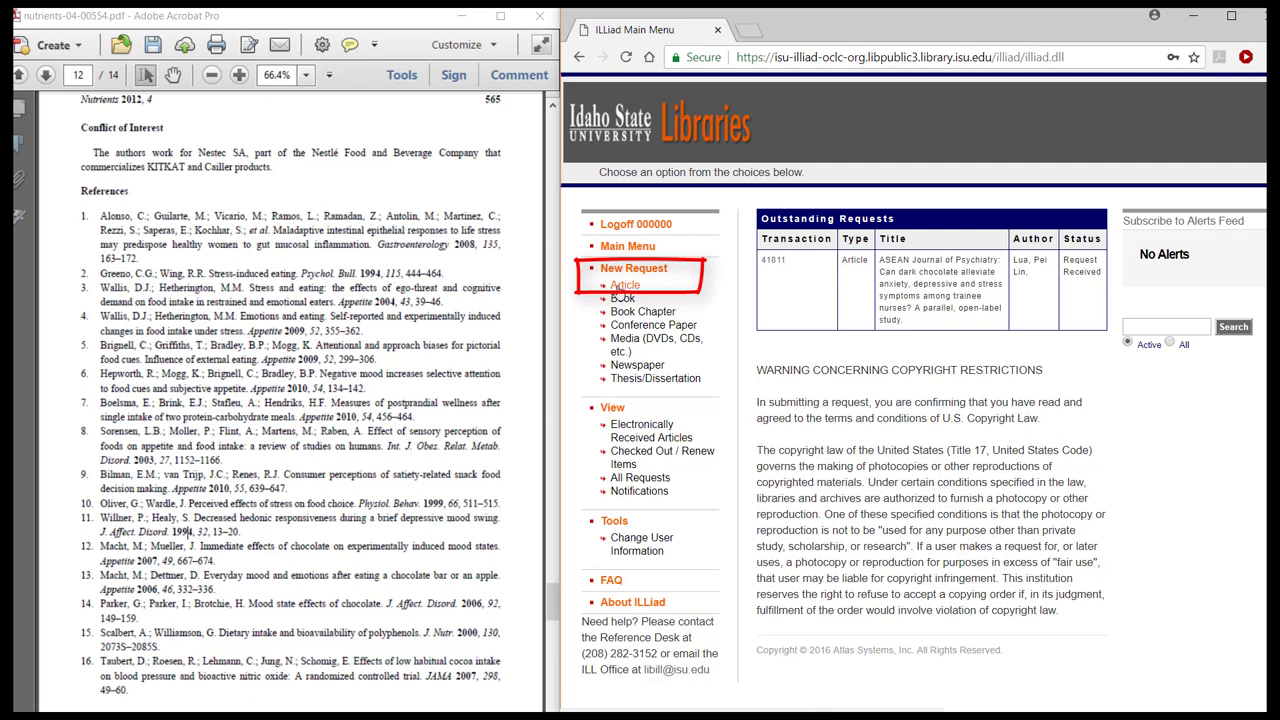
# Step: Start a new article request with the mood-states title, authors 'Macht, M.; Mueller,' and source 'Appetite'
pyautogui.click(624, 268)
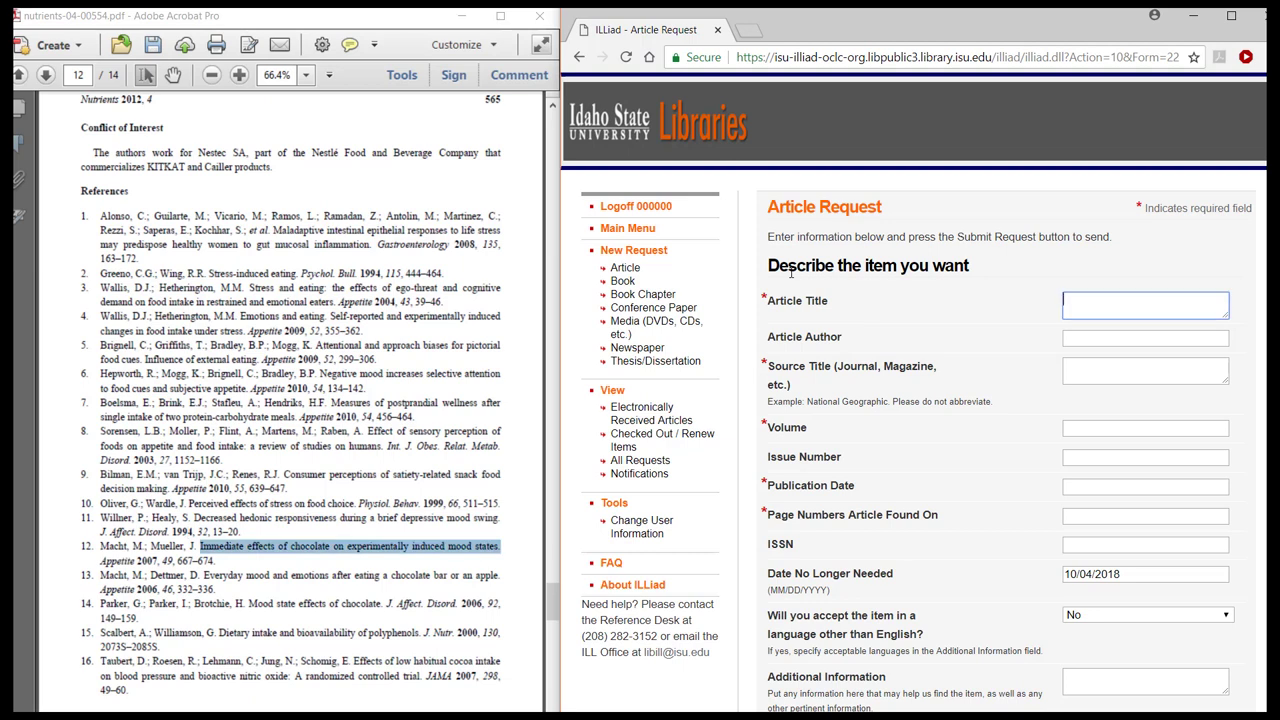
pyautogui.write('experimentally induced mood states.')
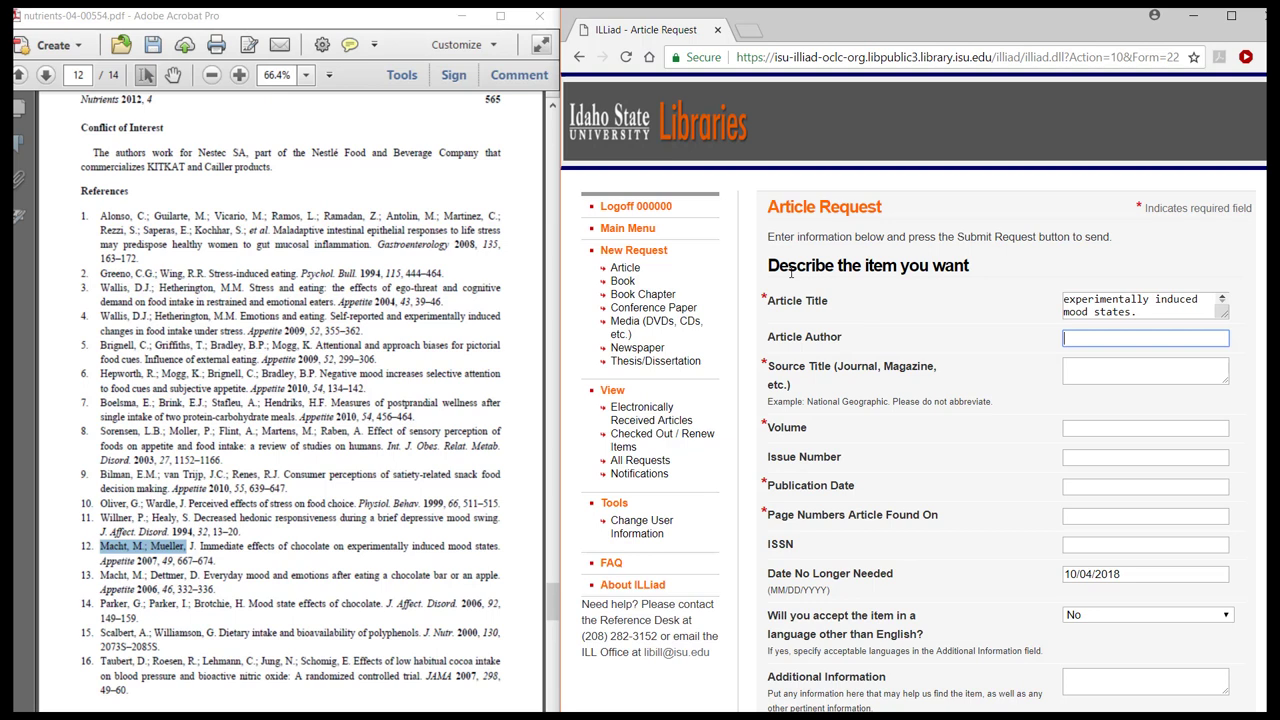
pyautogui.write('Macht, M.; Mueller,')
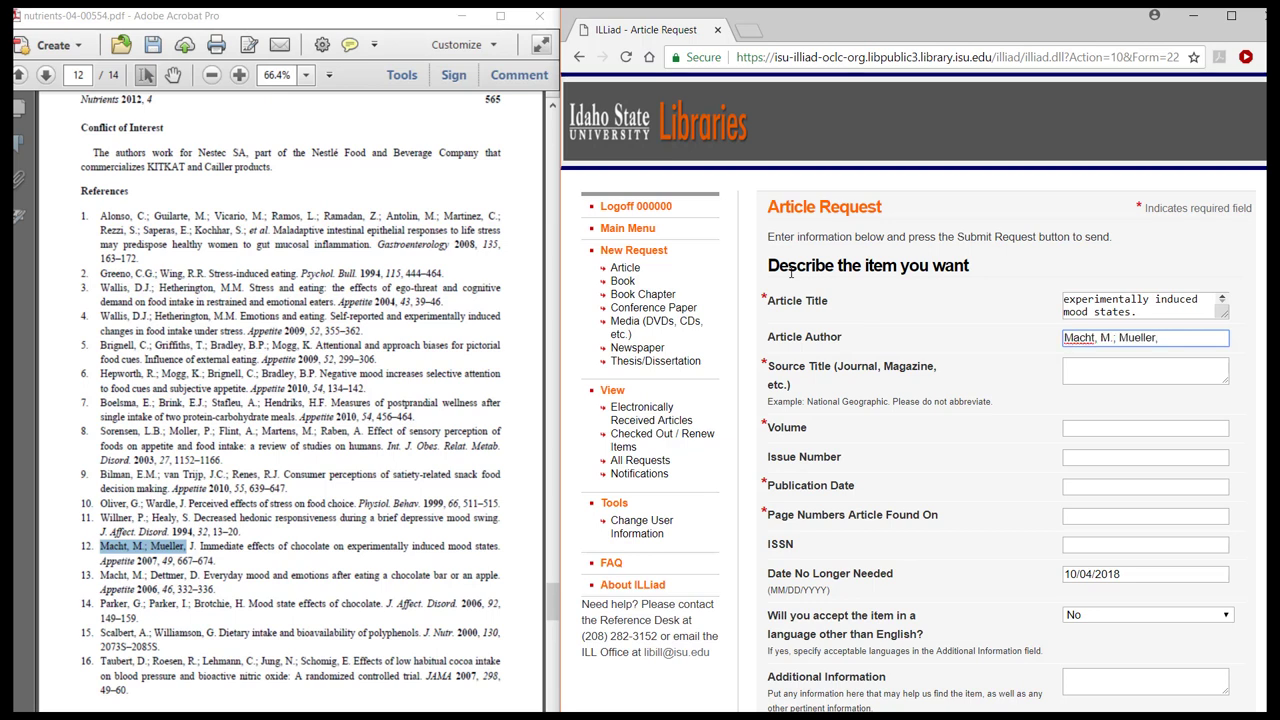
pyautogui.click(1144, 370)
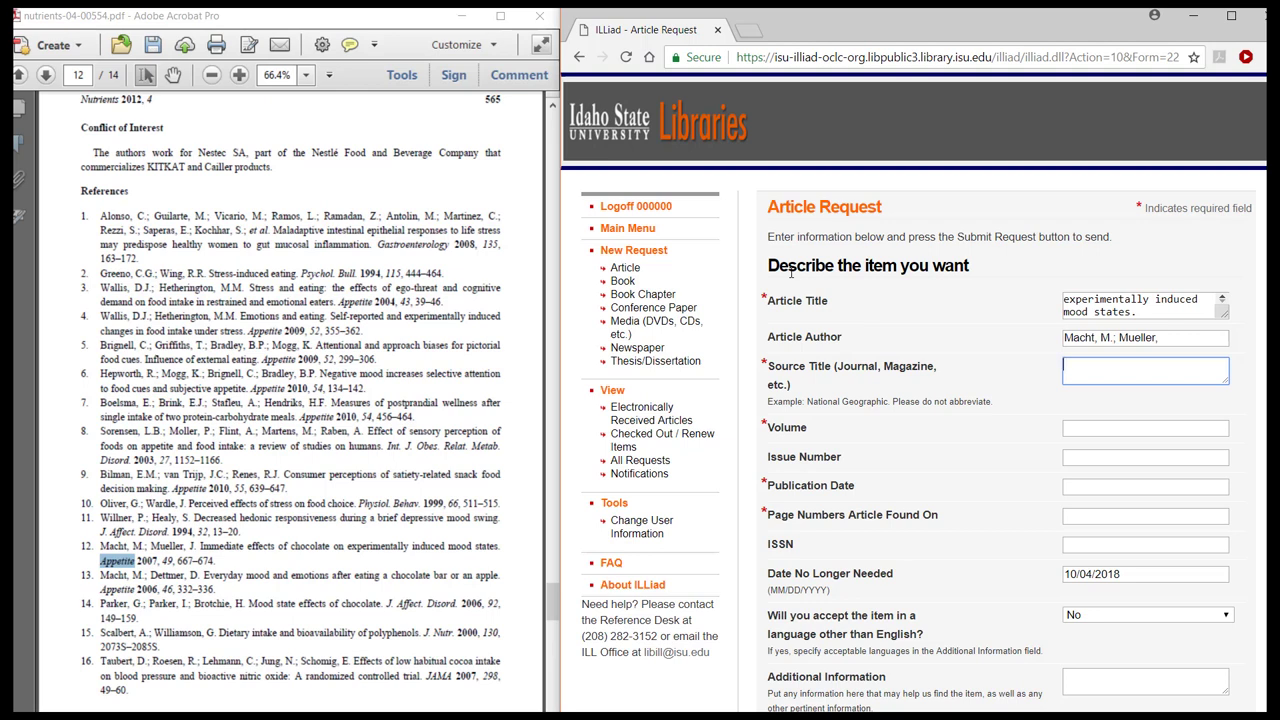
pyautogui.write('Appetite')
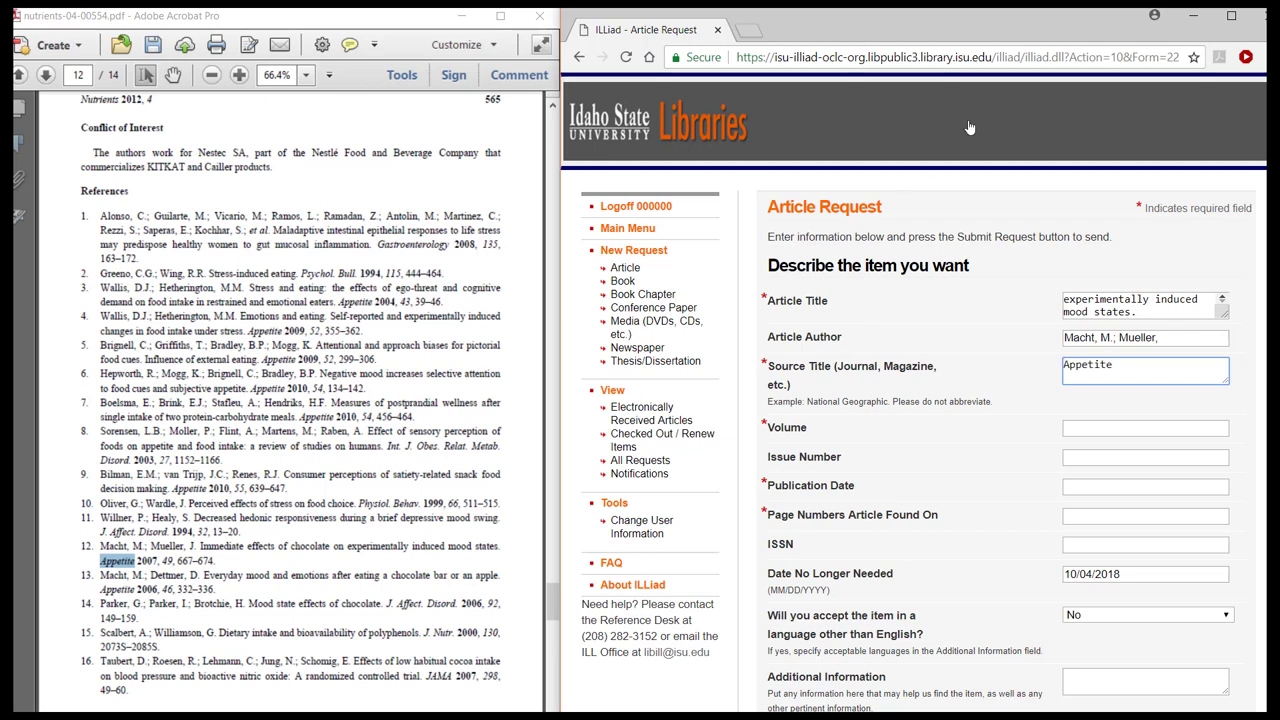
pyautogui.moveTo(382, 434)
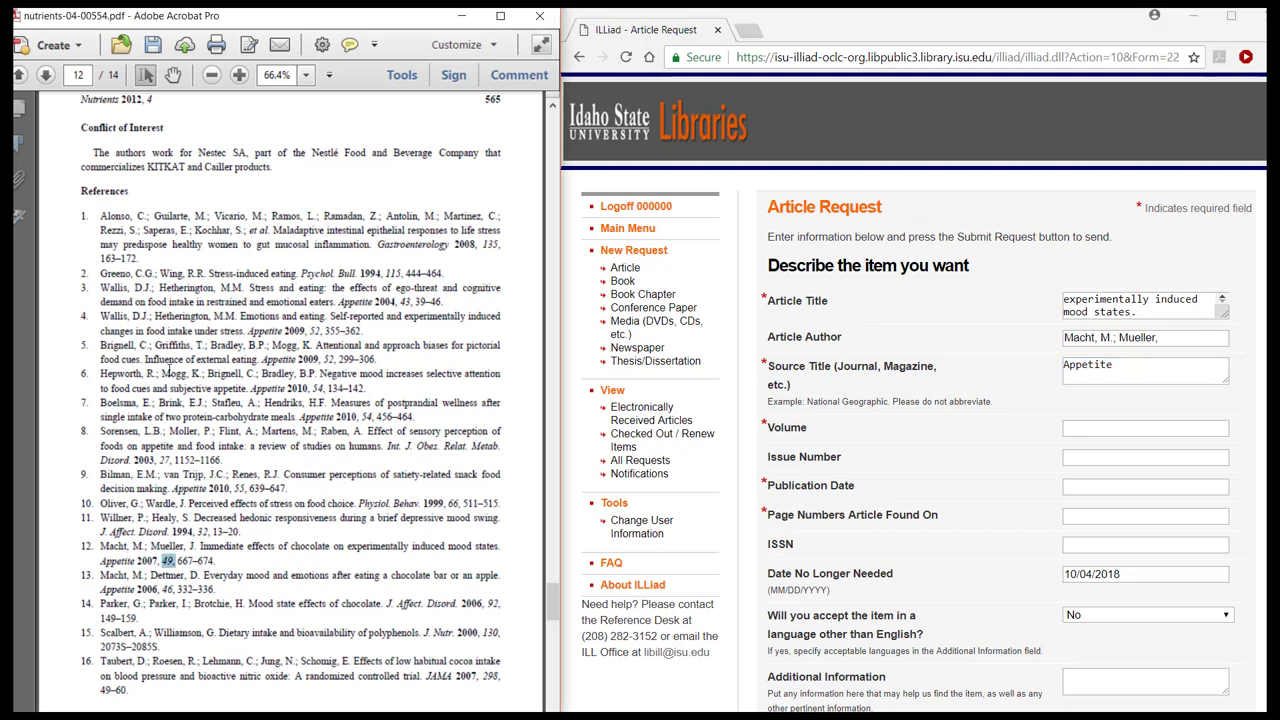
# Step: Enter volume 49, publication year 2007 and pages 667–674 for the Appetite citation
pyautogui.click(1144, 428)
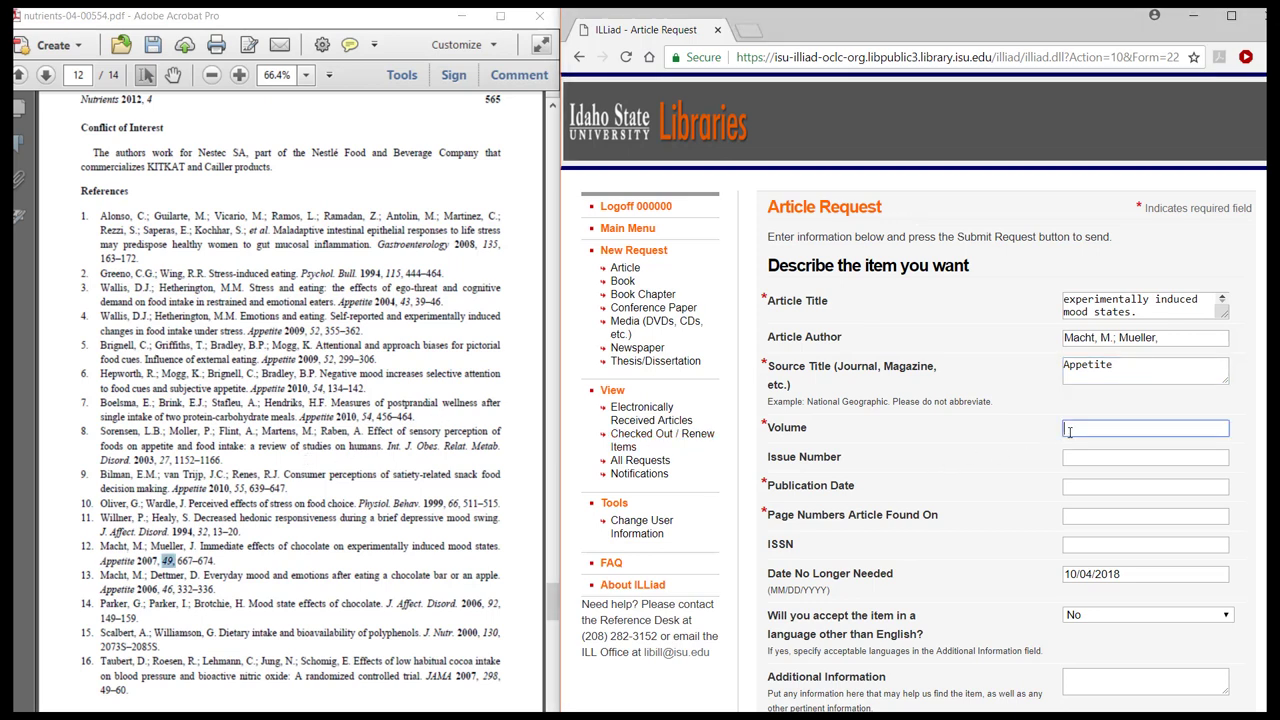
pyautogui.write('49')
pyautogui.click(1144, 486)
pyautogui.write('200')
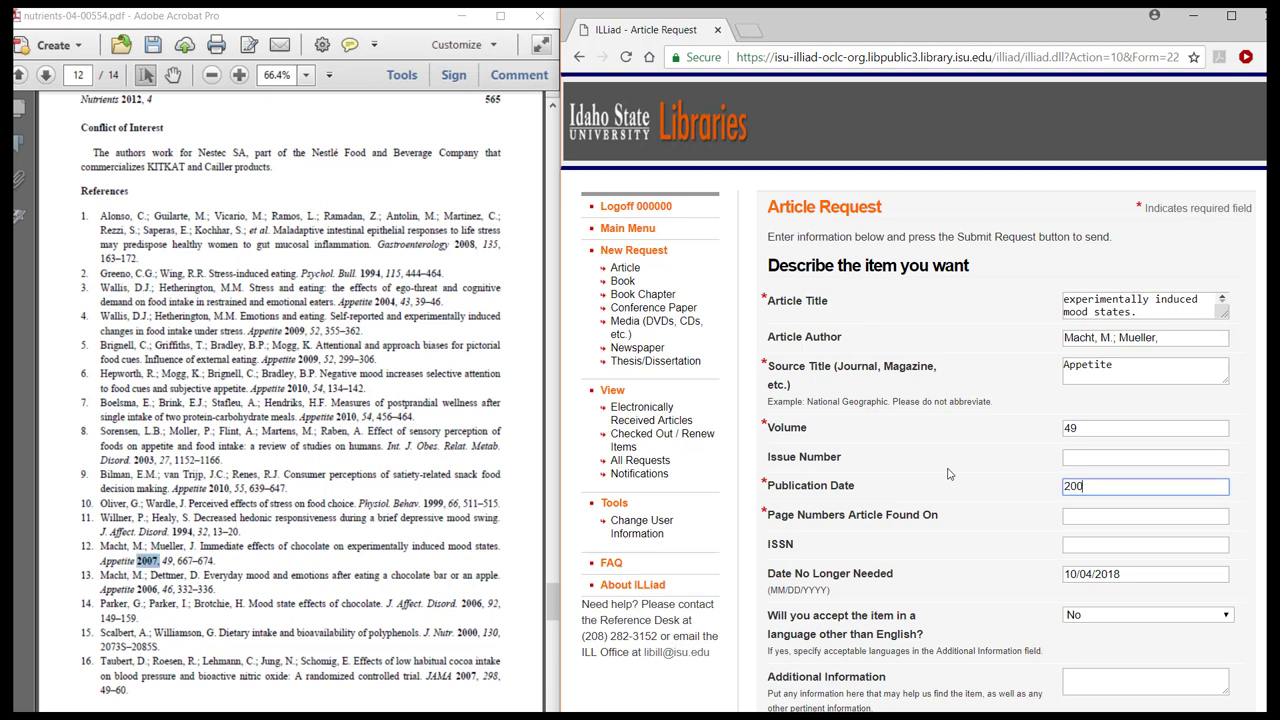
pyautogui.write('7')
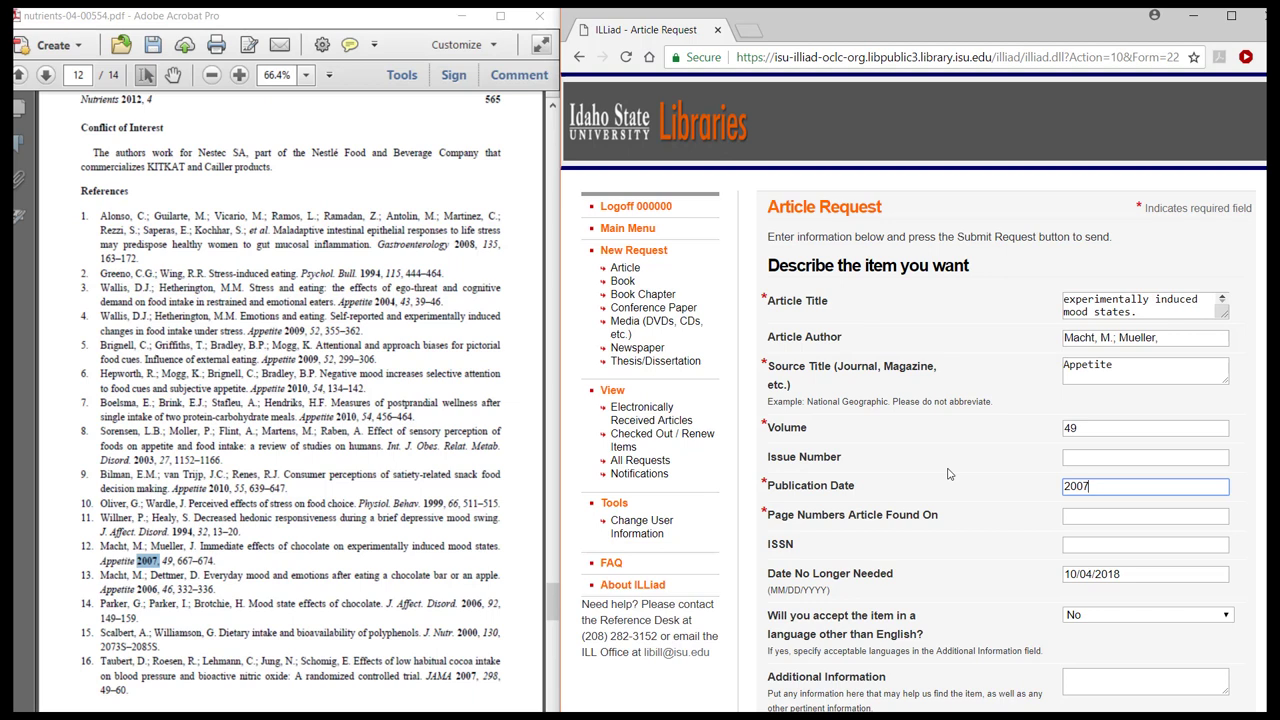
pyautogui.click(1144, 516)
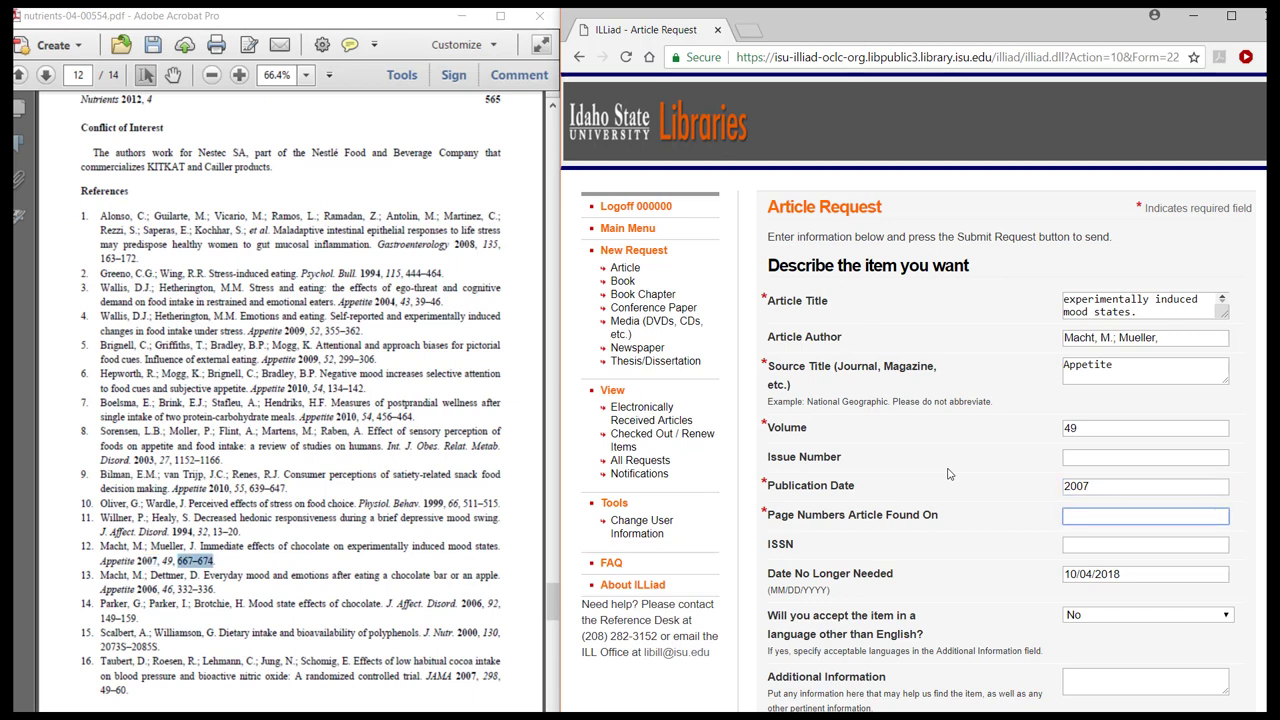
pyautogui.write('667–674')
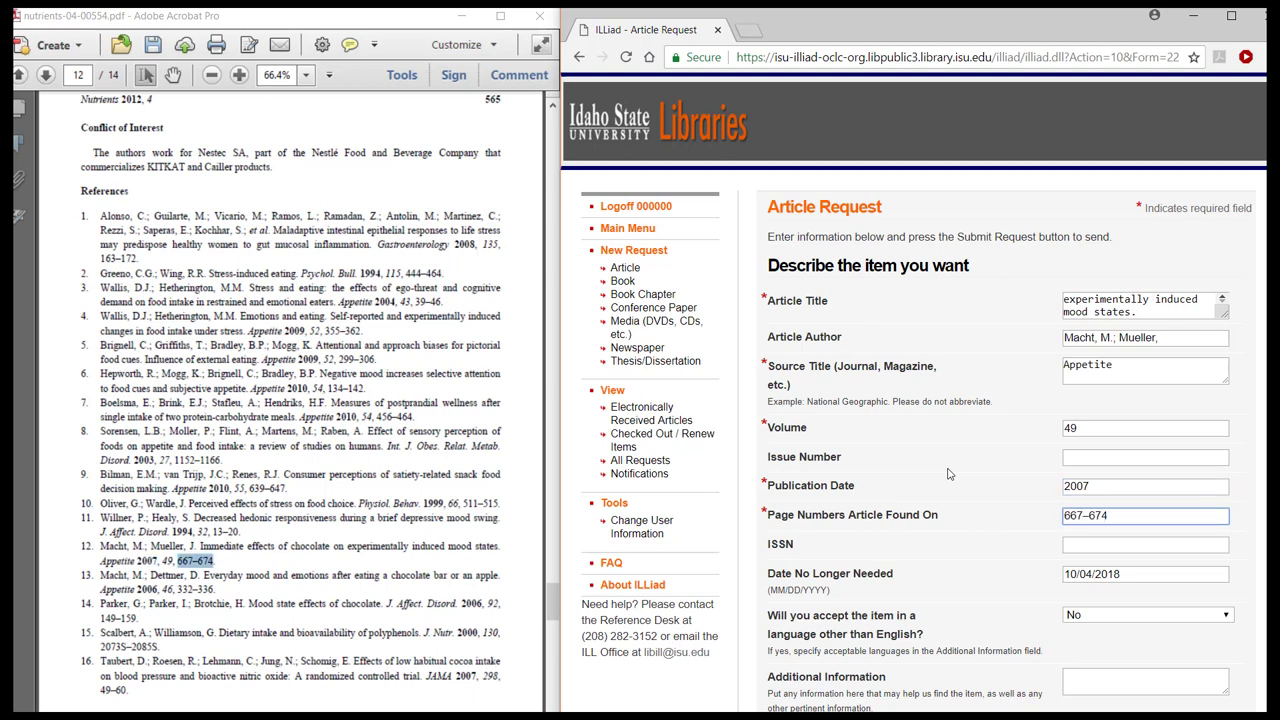
# Step: Cite 'Nutrients 2012, 4, 554-567;' as the finding source and submit the second request
pyautogui.scroll(-3)
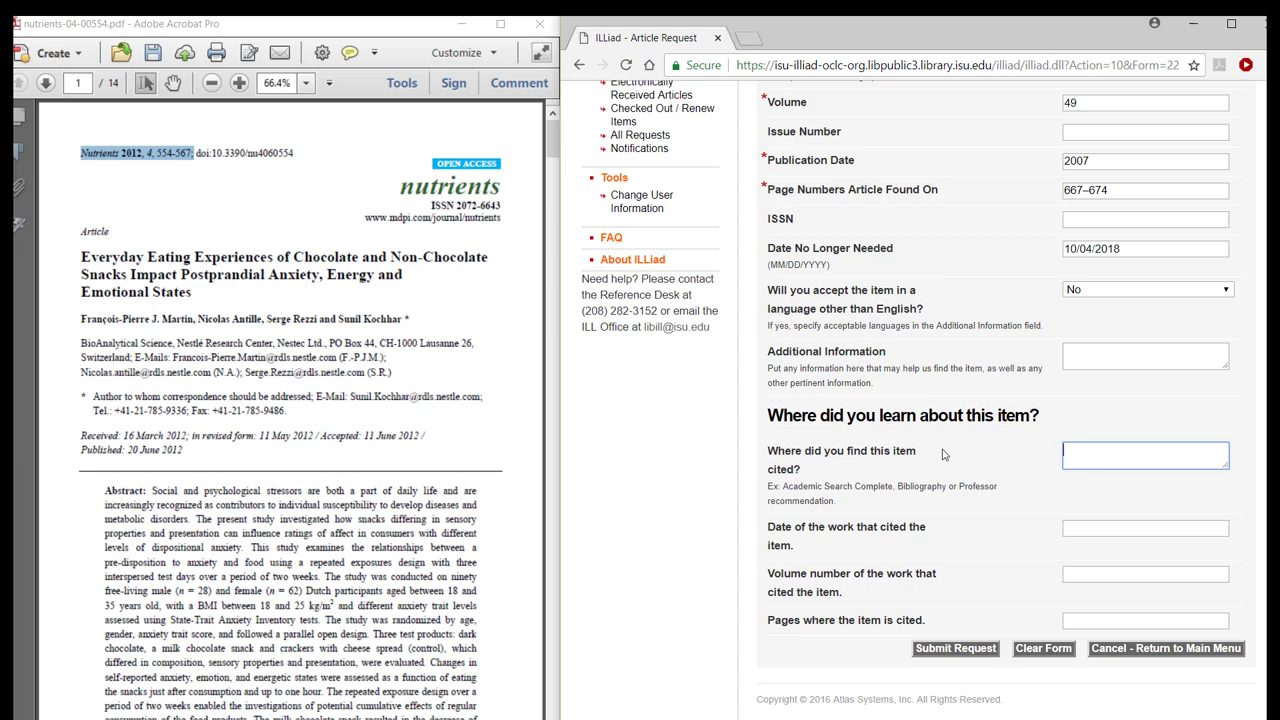
pyautogui.write('Nutrients 2012, 4, 554-567;')
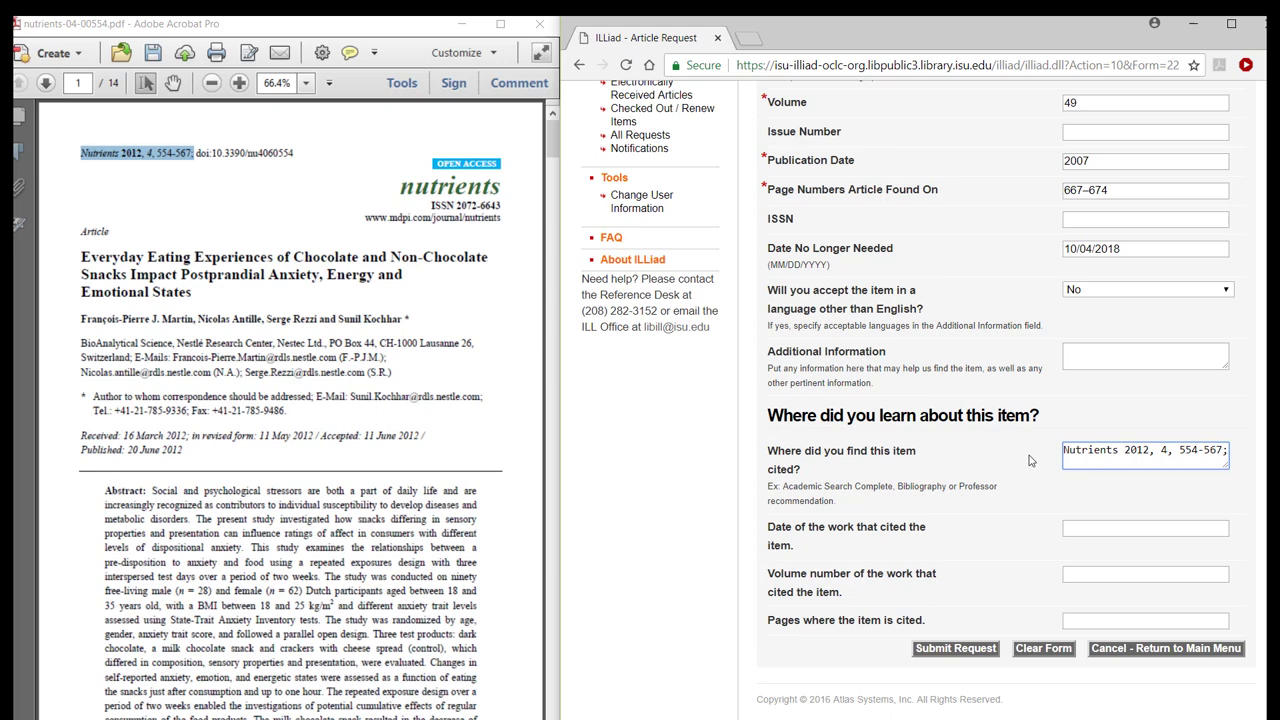
pyautogui.moveTo(1024, 478)
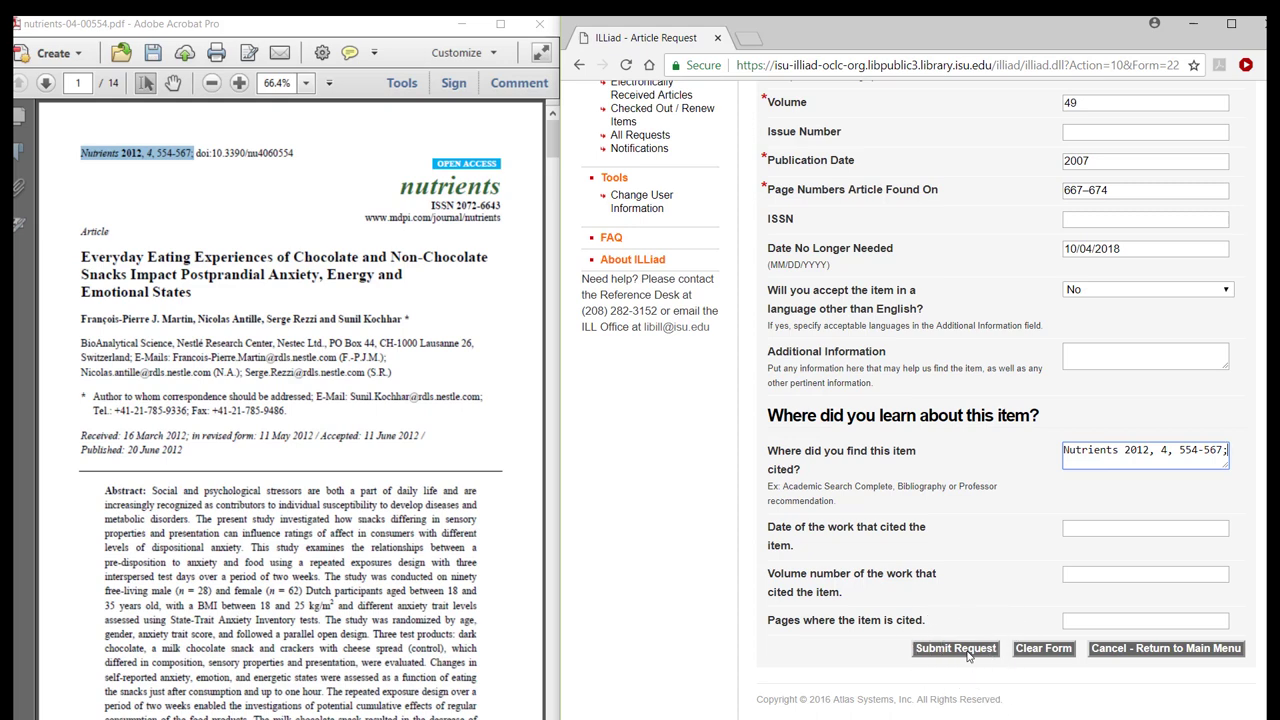
pyautogui.click(954, 648)
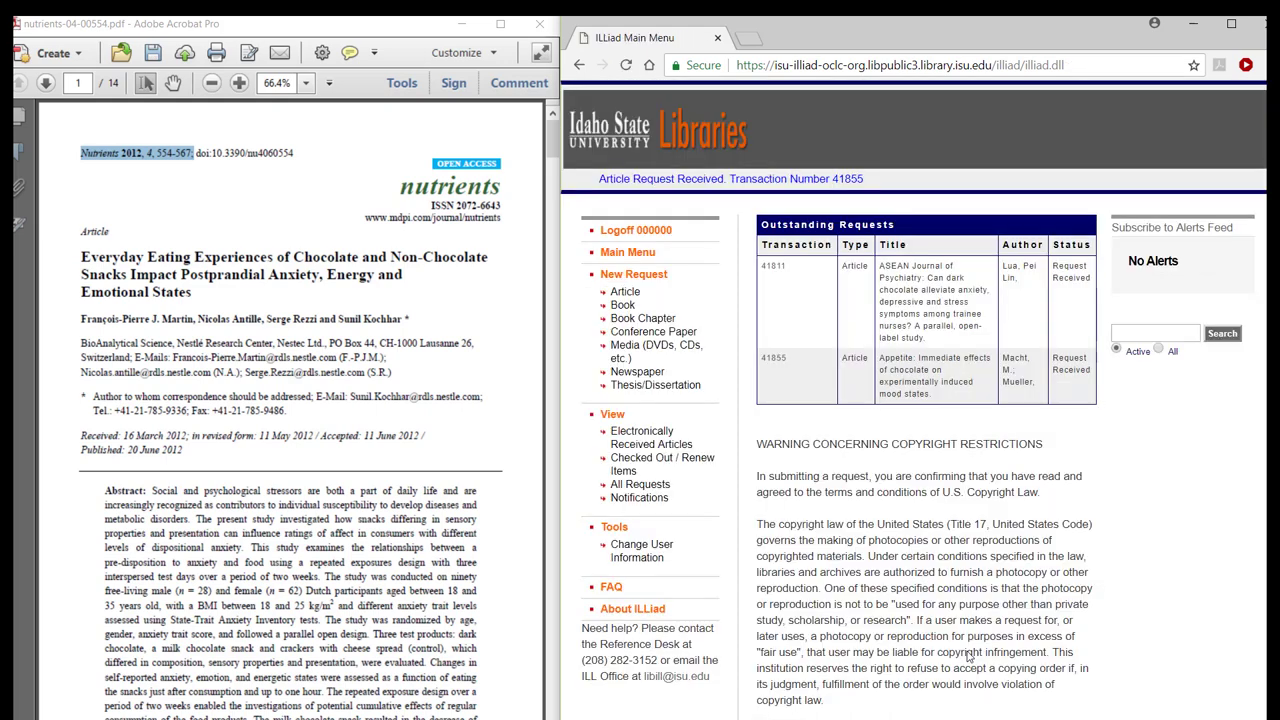